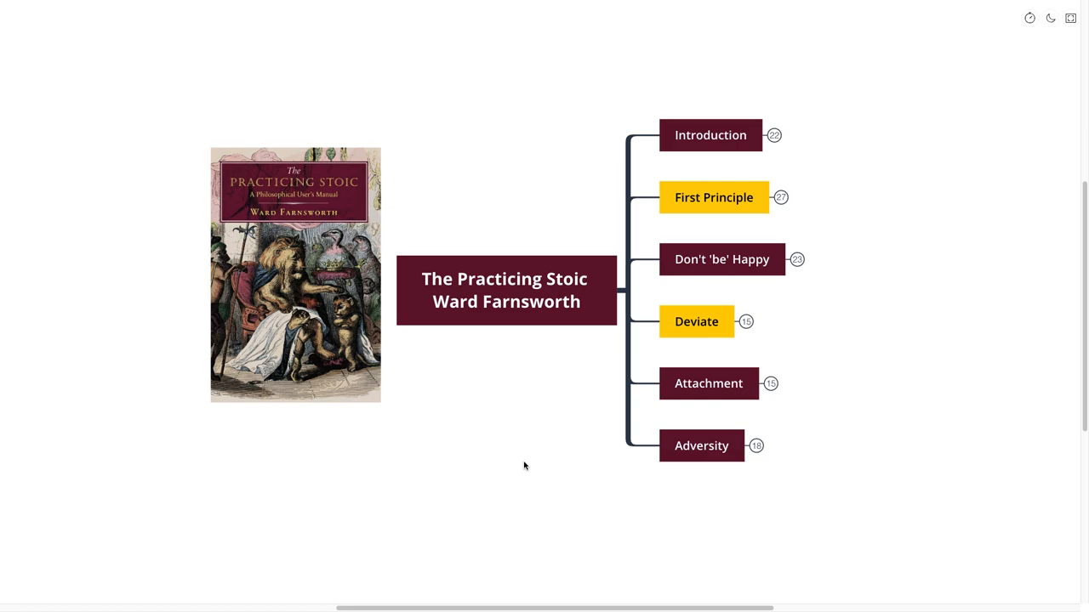
mouse_move(527, 458)
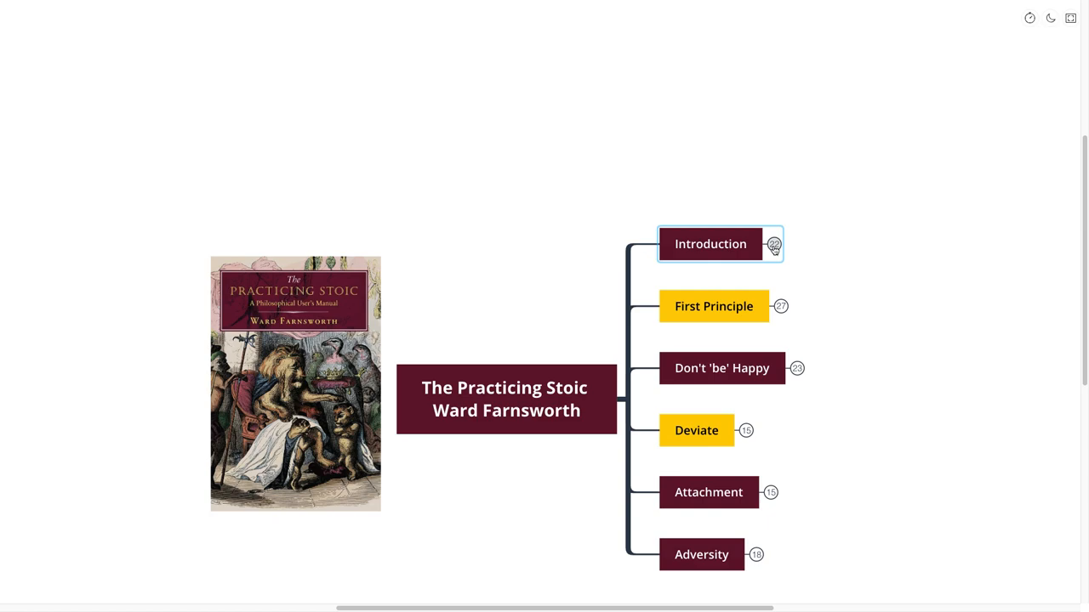
Step: Expand the Introduction topic to show its Stoicism quote and millennia question
click(772, 244)
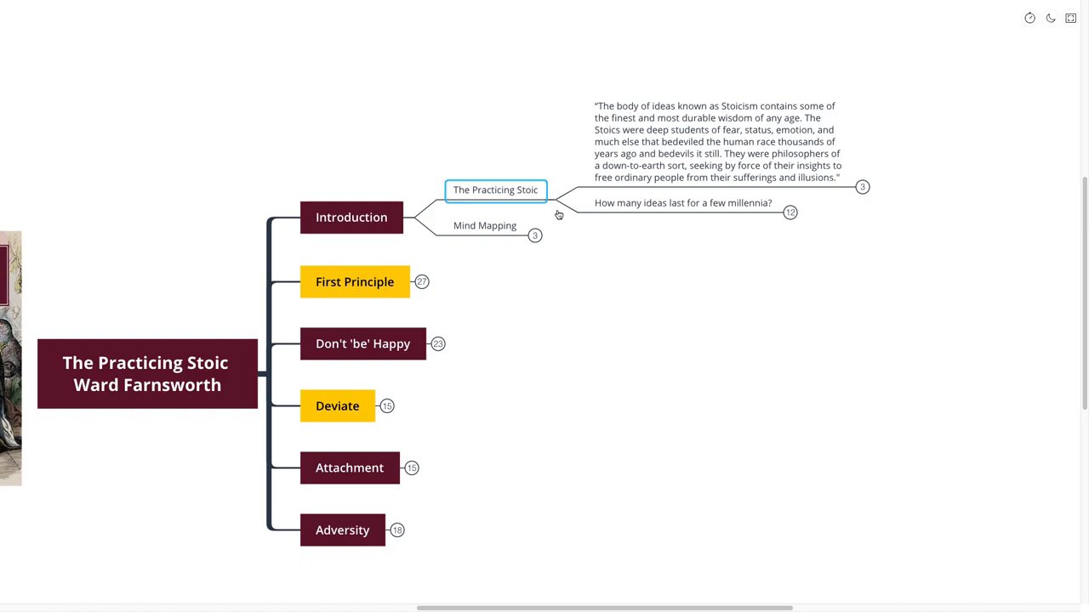
scroll(down, 3)
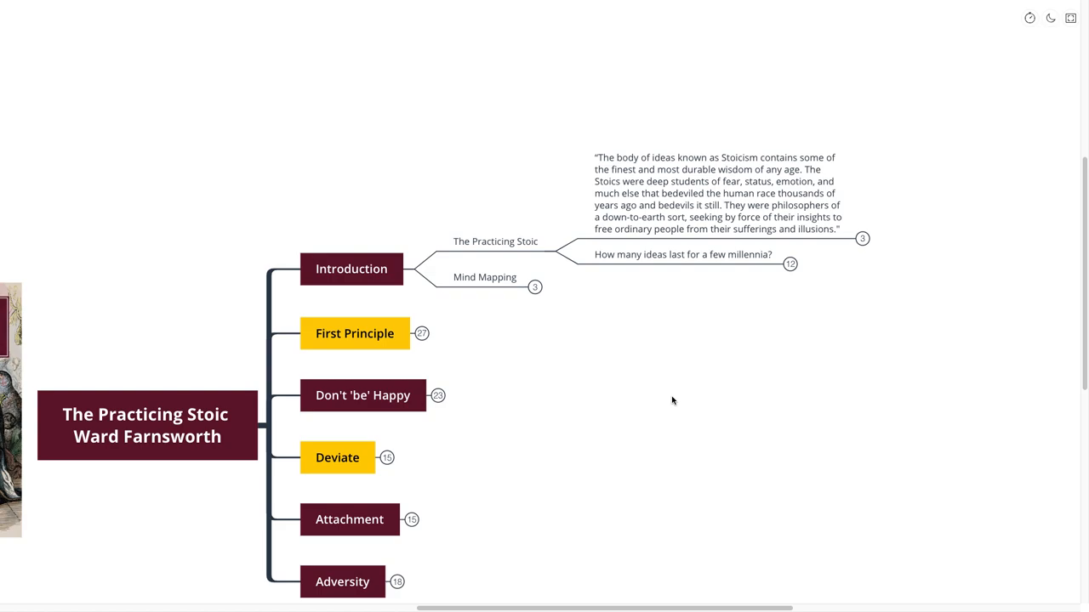
mouse_move(663, 396)
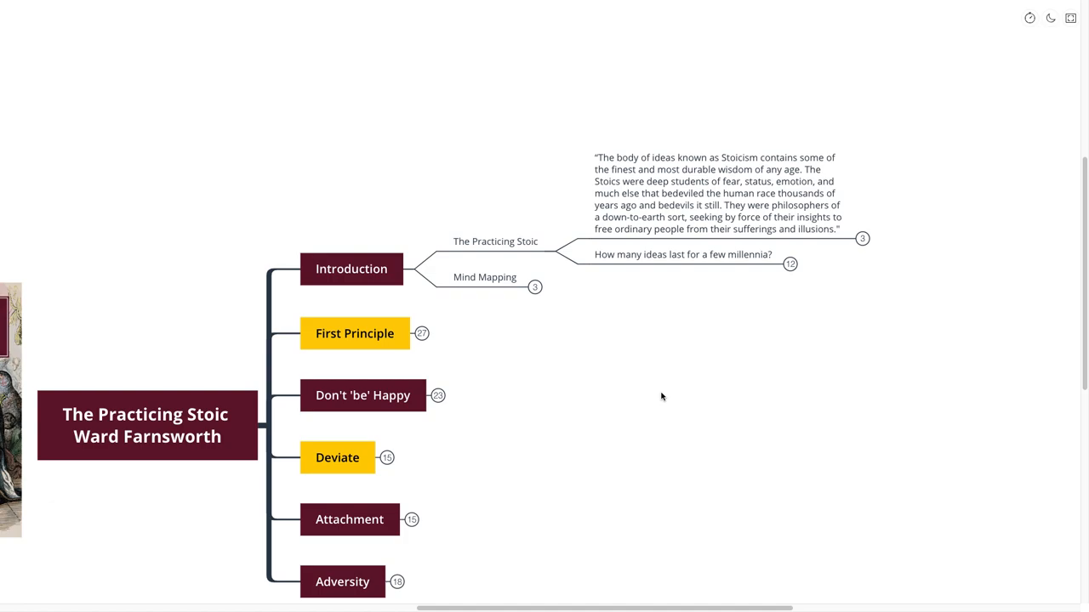
mouse_move(891, 384)
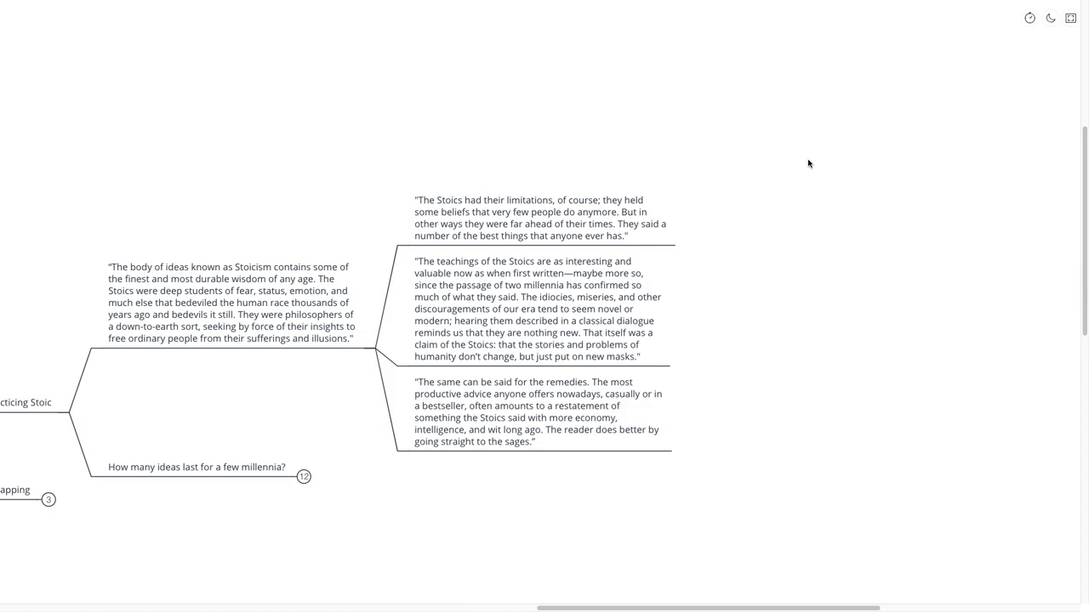
scroll(up, 3)
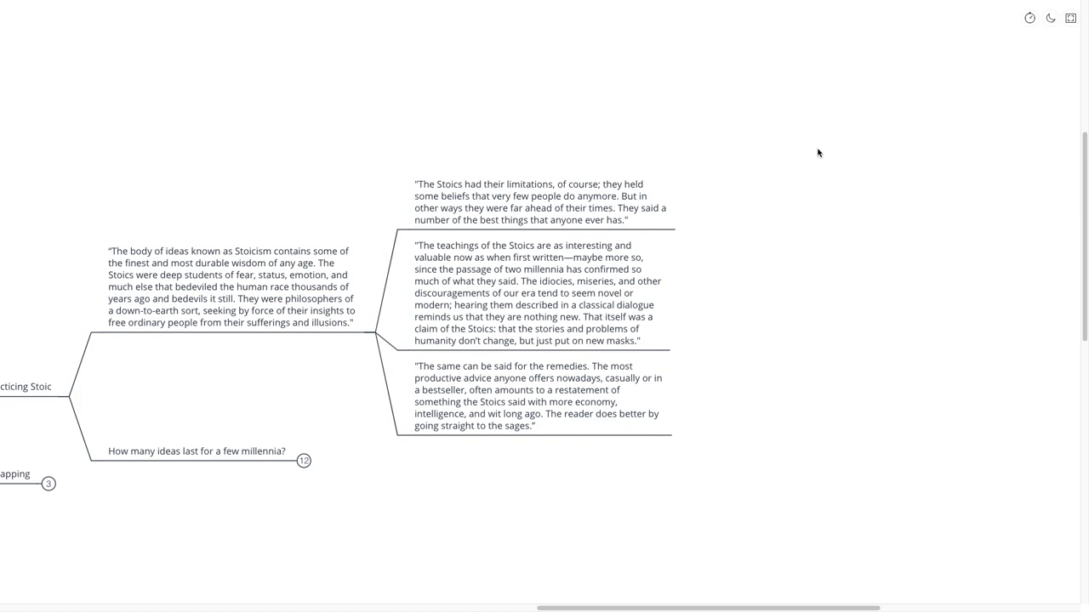
scroll(up, 3)
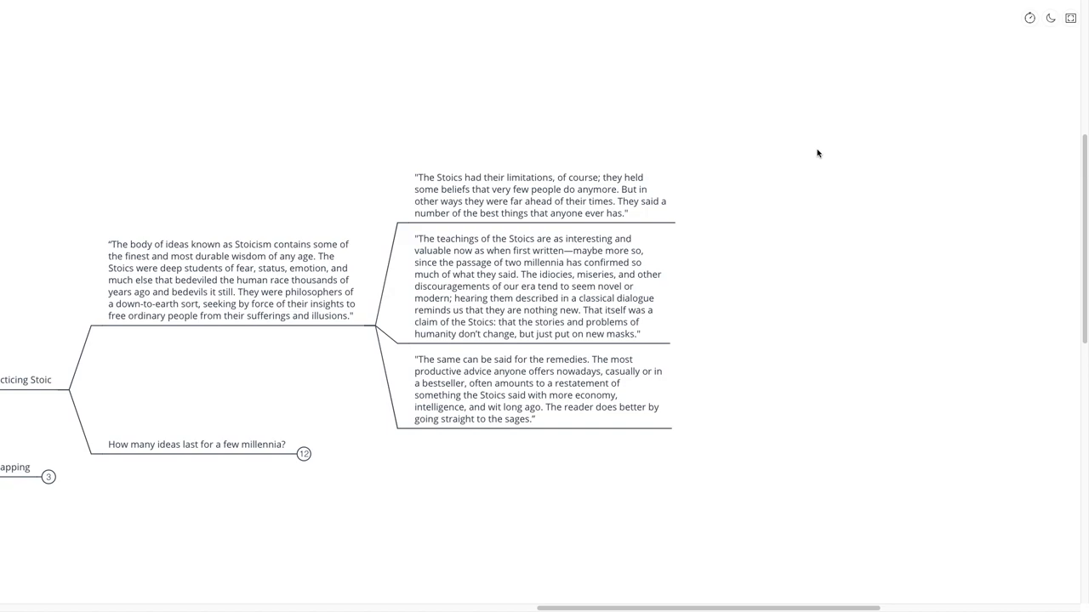
mouse_move(776, 164)
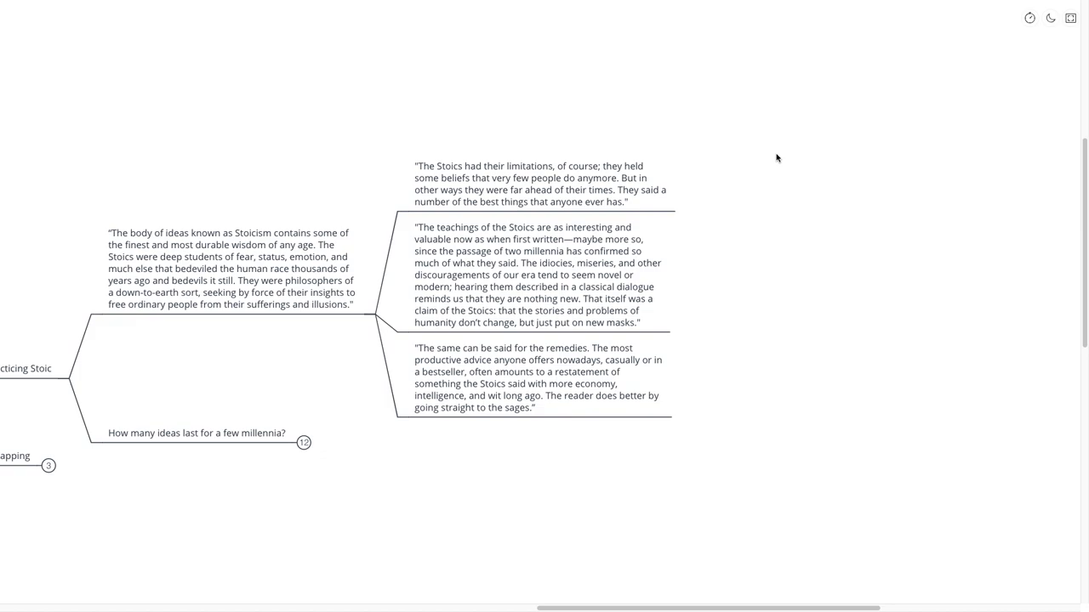
mouse_move(772, 149)
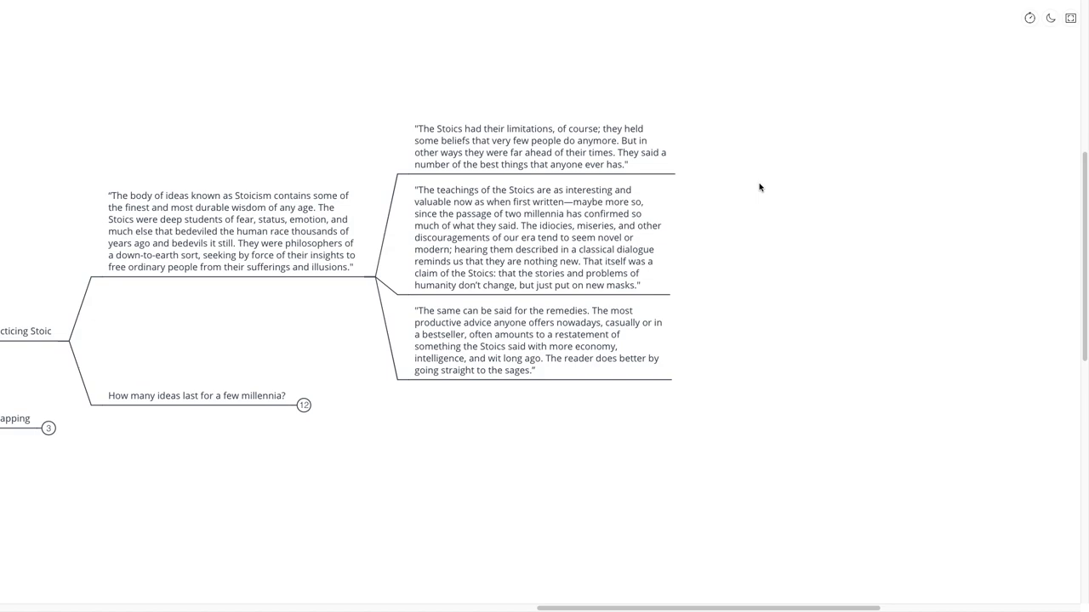
mouse_move(742, 211)
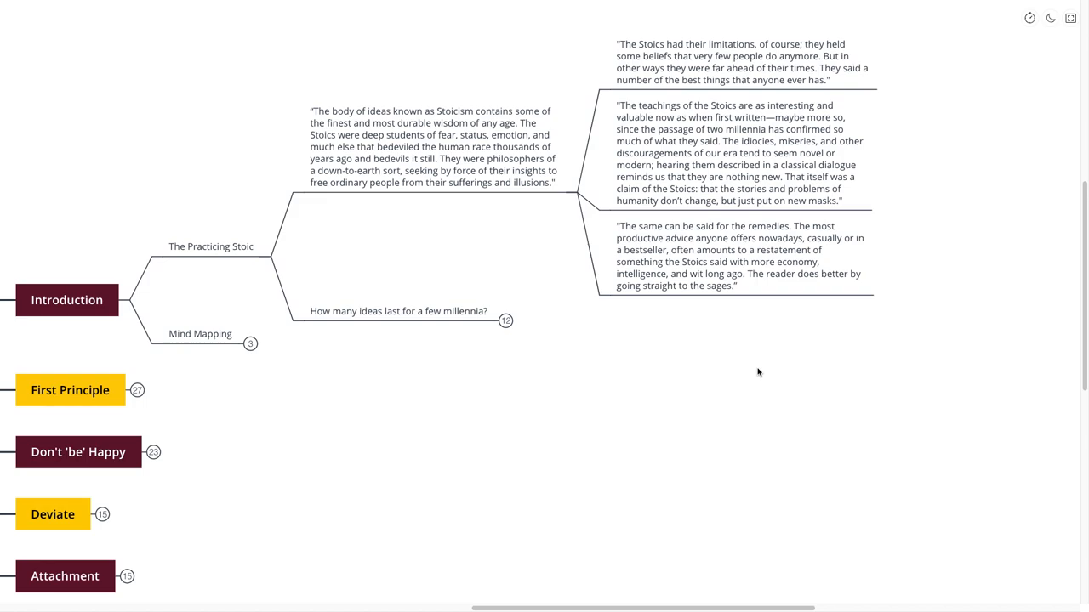
Step: Scroll down to the 'How many ideas last for a few millennia?' branch and its answers
scroll(down, 3)
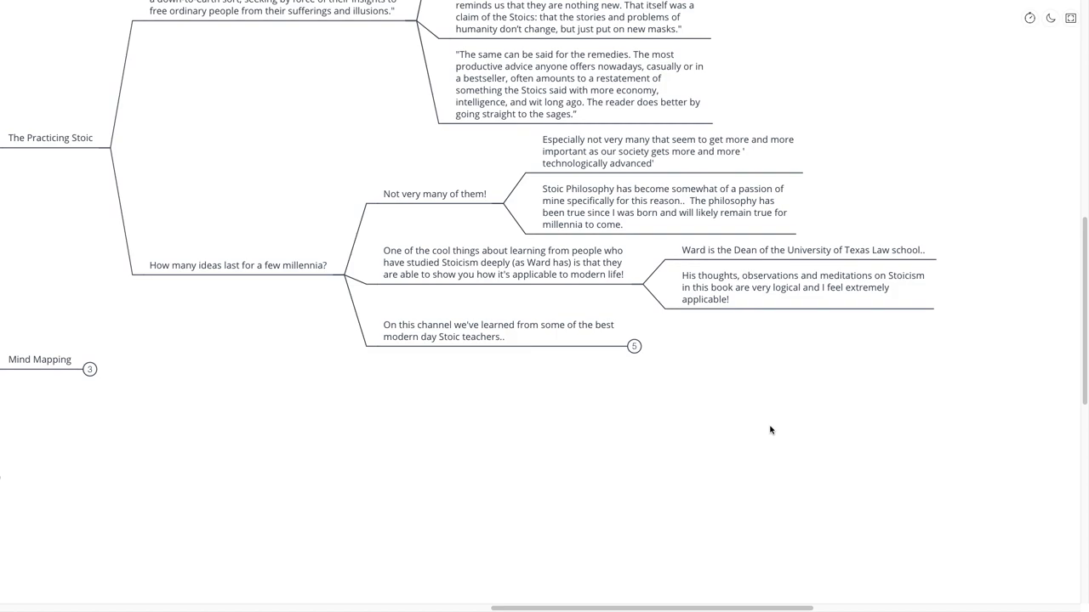
mouse_move(694, 432)
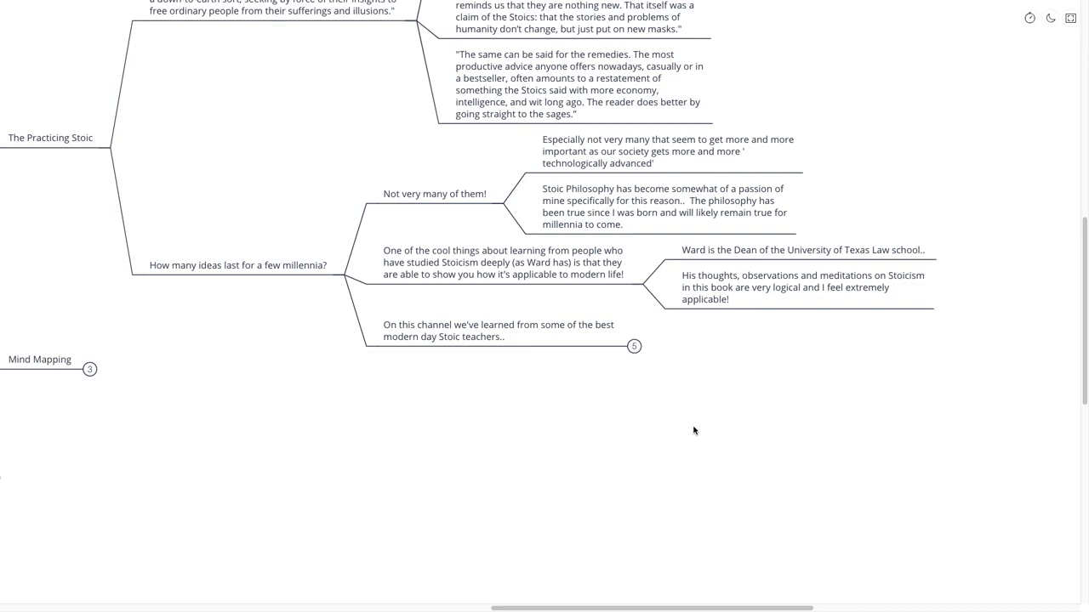
click(633, 347)
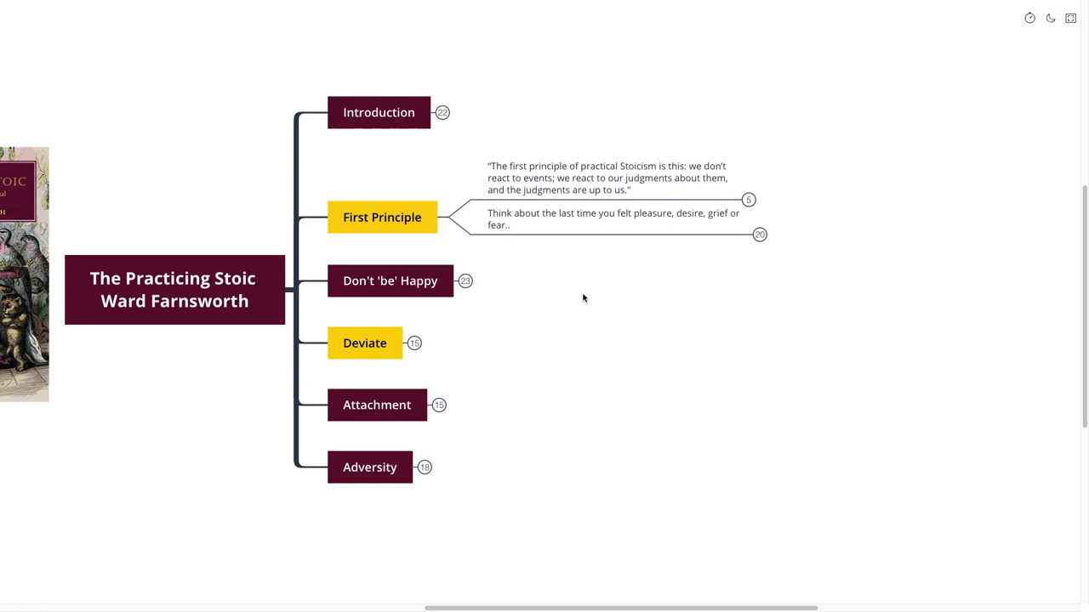
mouse_move(773, 226)
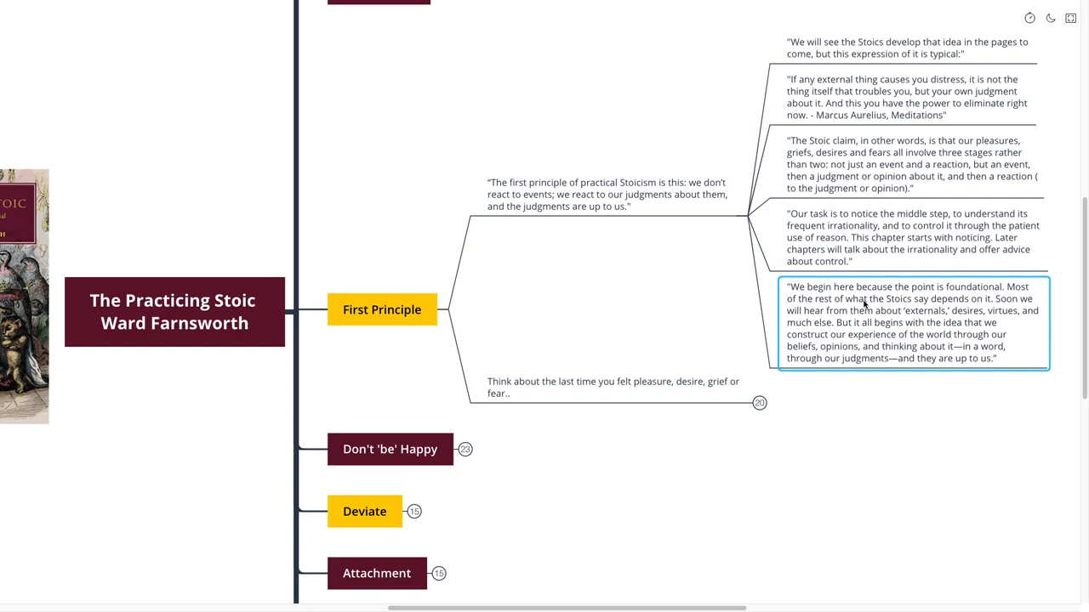
mouse_move(878, 320)
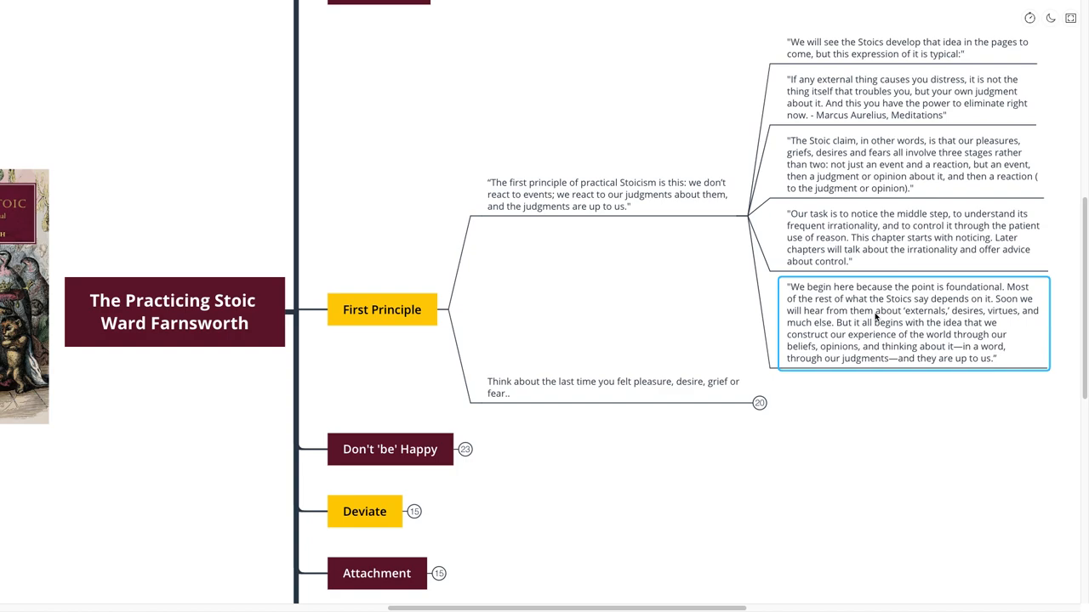
Step: Expand the 'This is incredibly common..' note into its perception, business-venture and judgement points
scroll(down, 3)
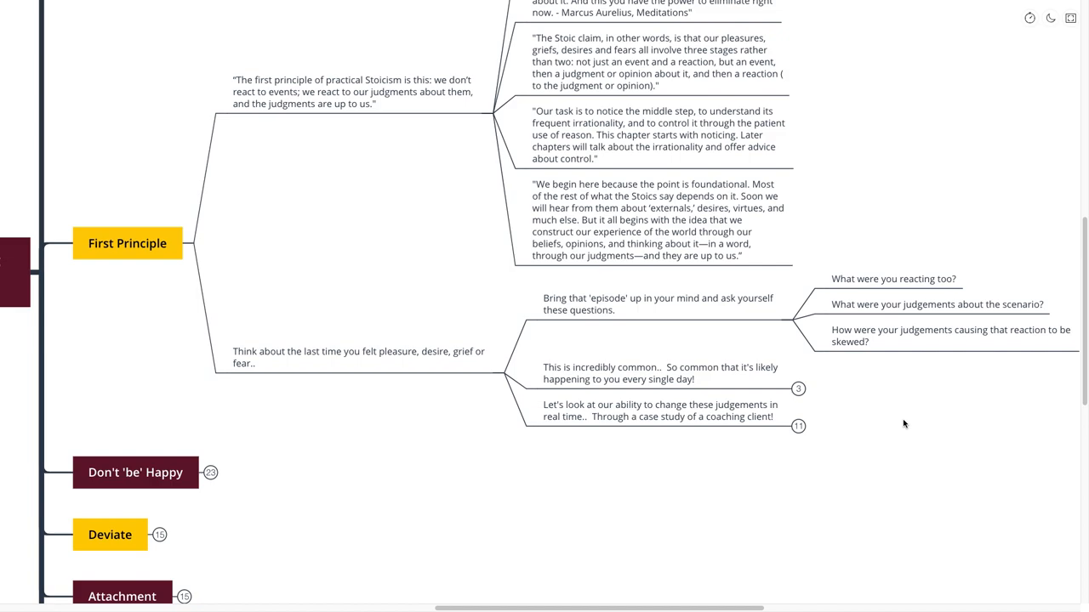
mouse_move(905, 417)
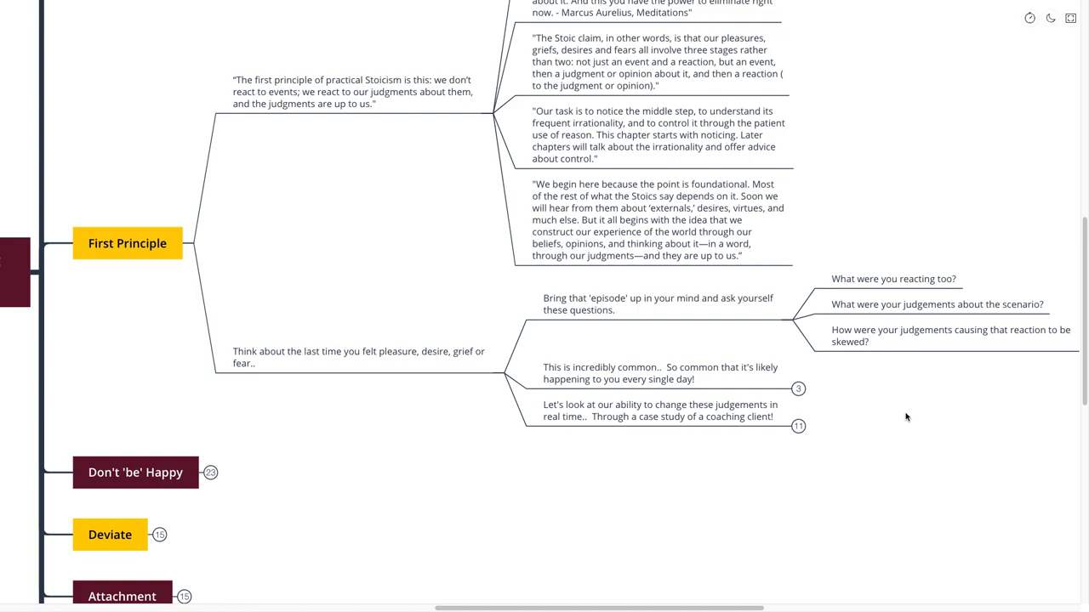
click(660, 372)
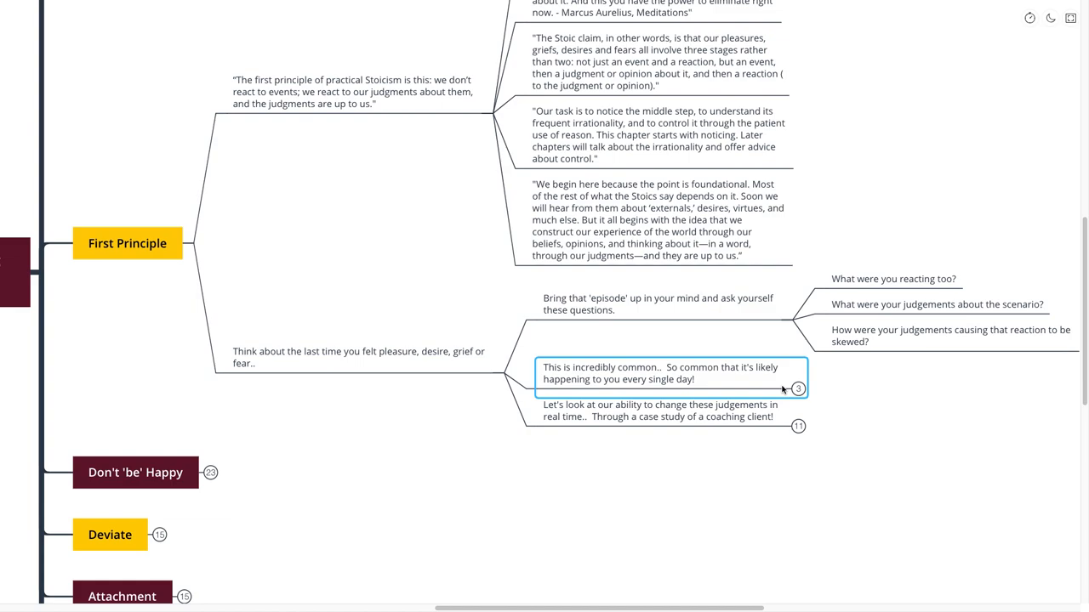
click(796, 388)
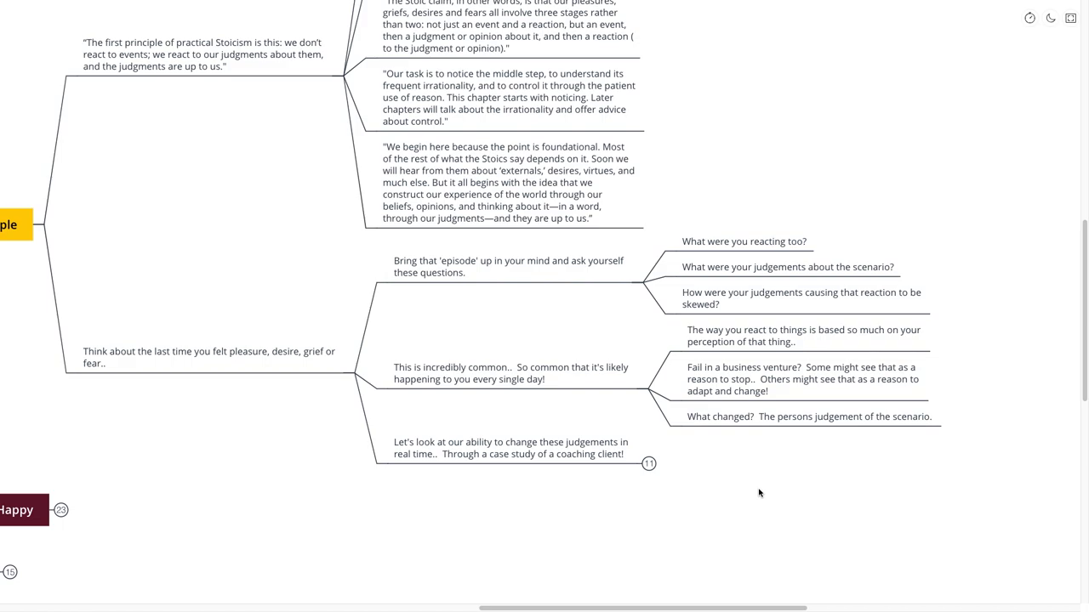
Step: Expand the coaching-client case study branch and scroll back up through it
click(648, 463)
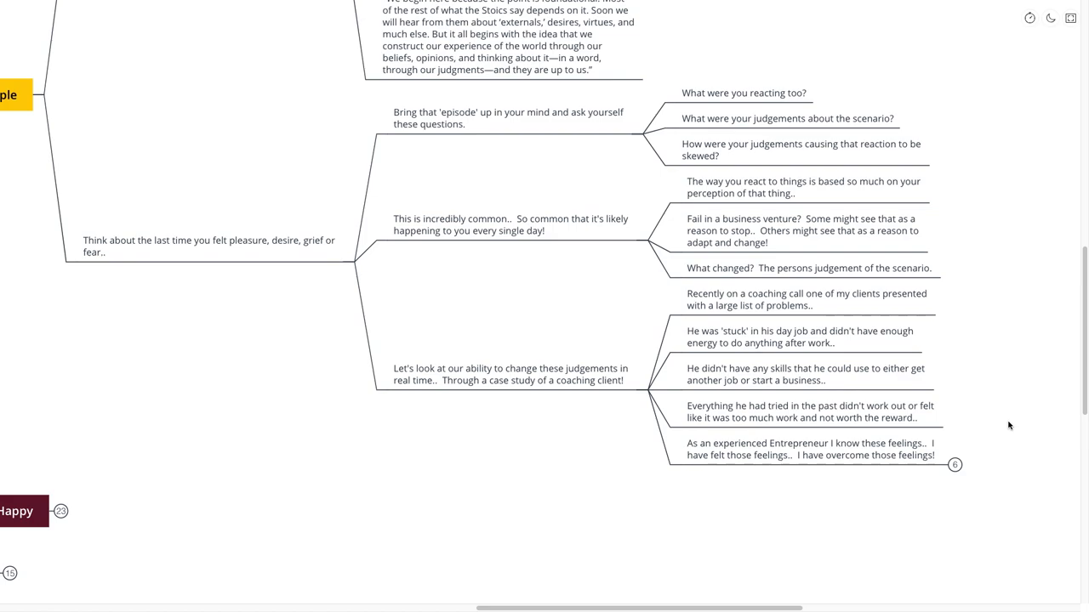
scroll(up, 3)
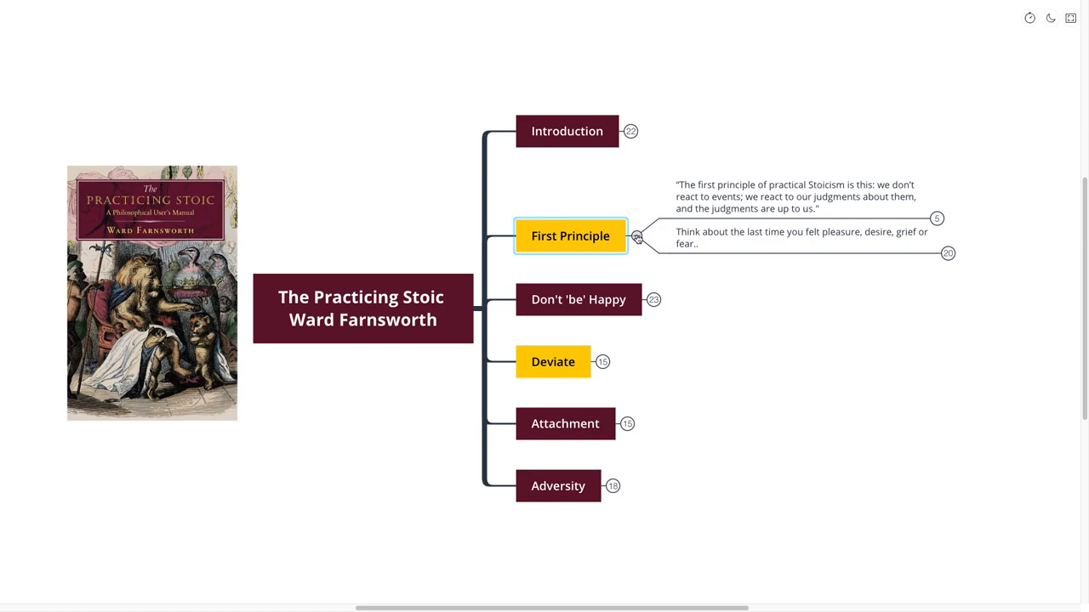
Step: Collapse First Principle so only the six main topics surround the book title
click(636, 236)
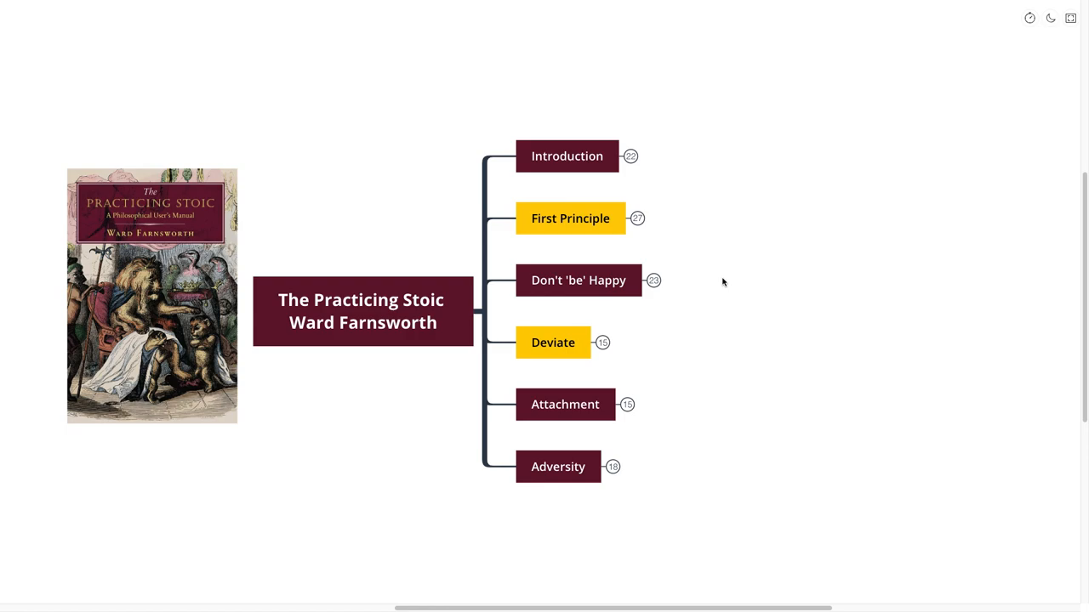
mouse_move(703, 310)
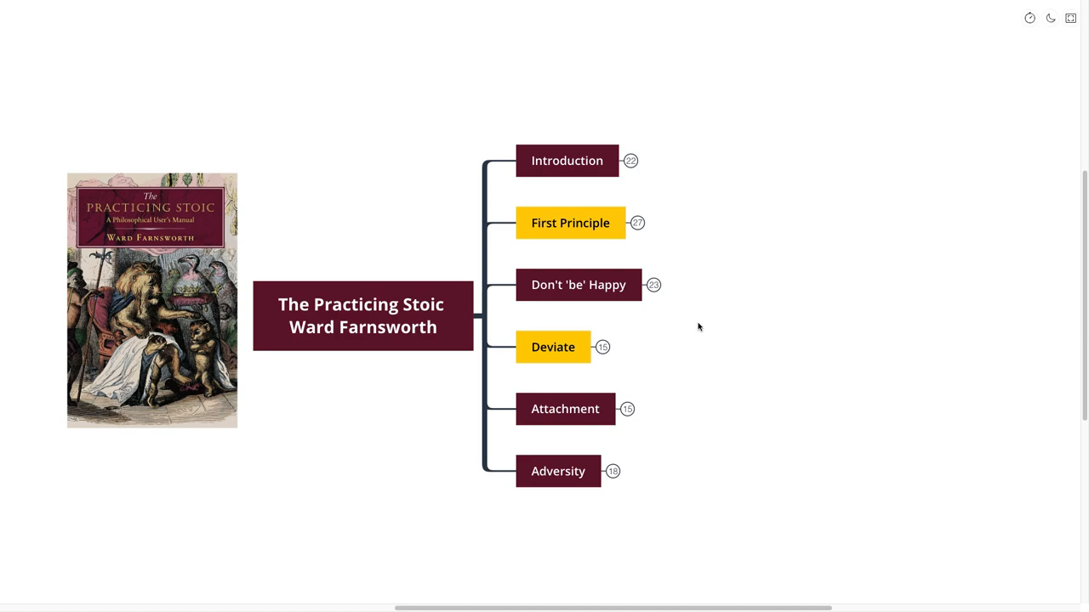
Step: Expand Don't 'be' Happy to show its Stoic virtue quote and secret-to-happiness note
click(578, 286)
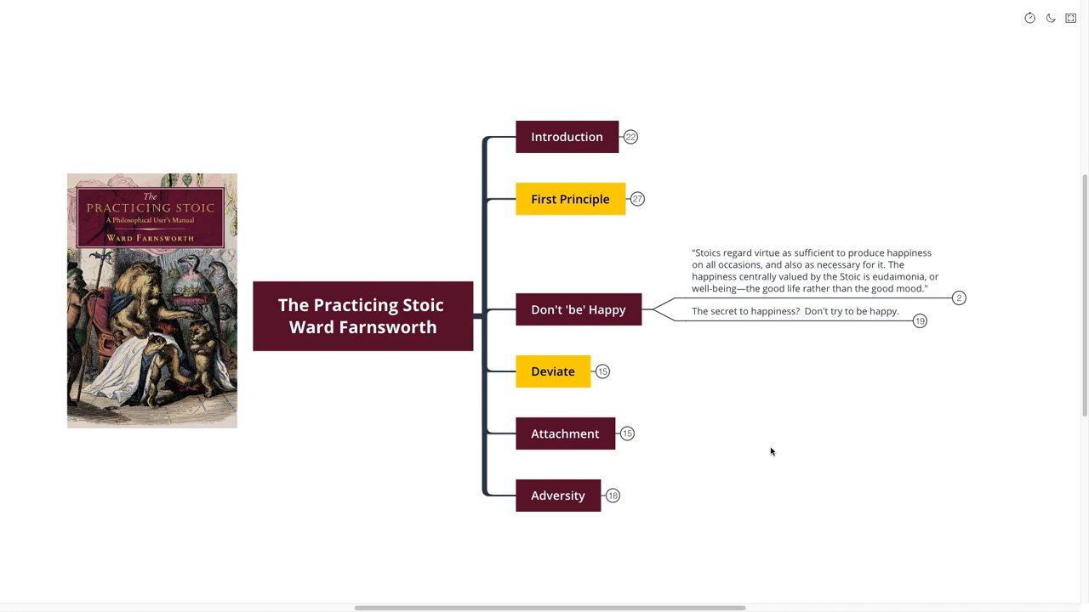
mouse_move(755, 463)
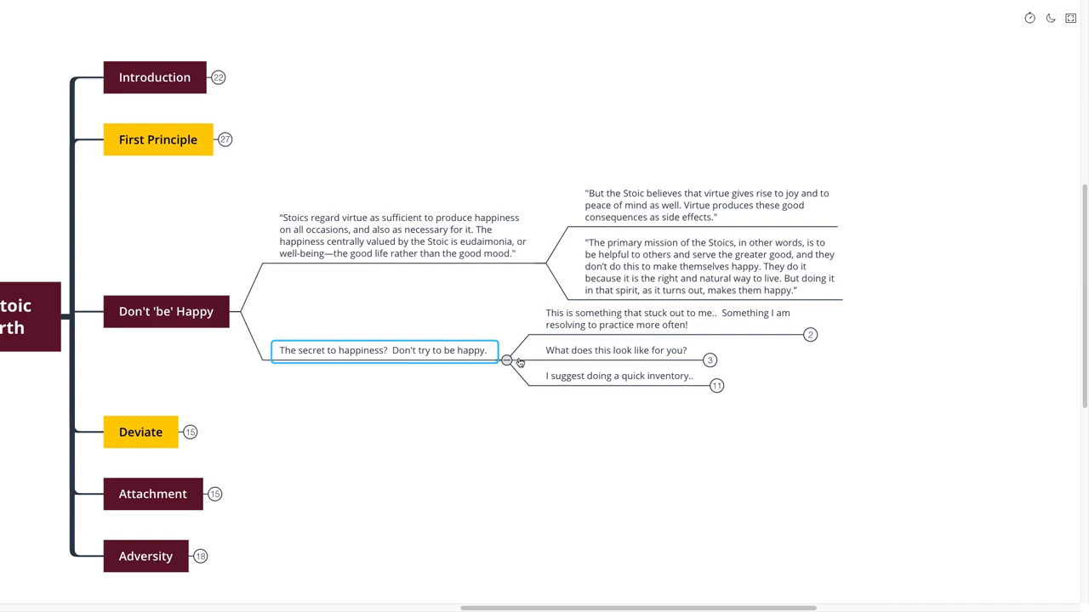
Step: Expand the 'This is something that stuck out to me..' note into its helping-people points
click(672, 319)
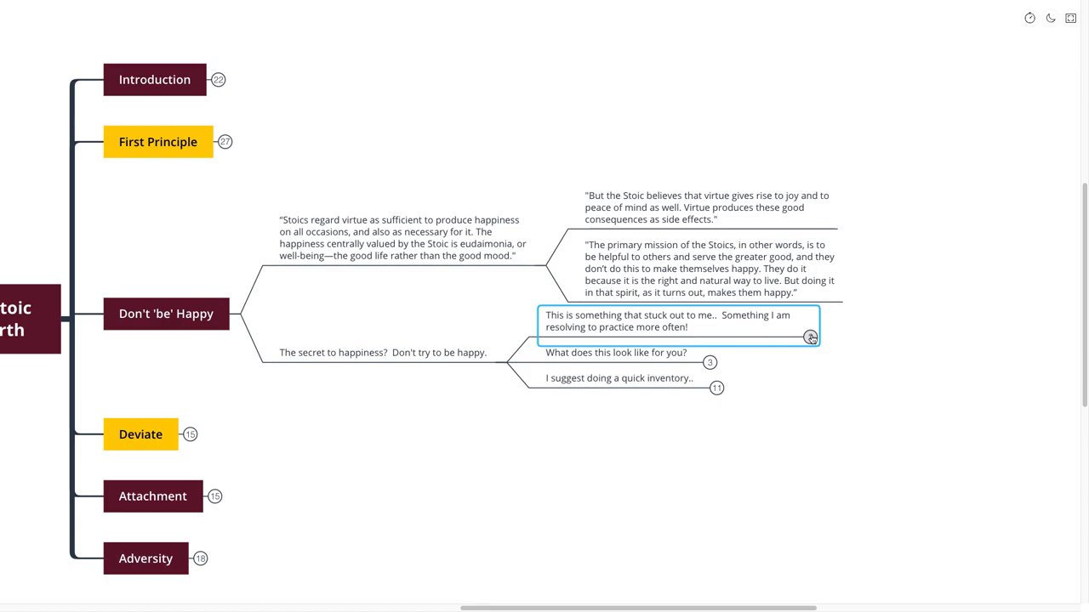
click(809, 332)
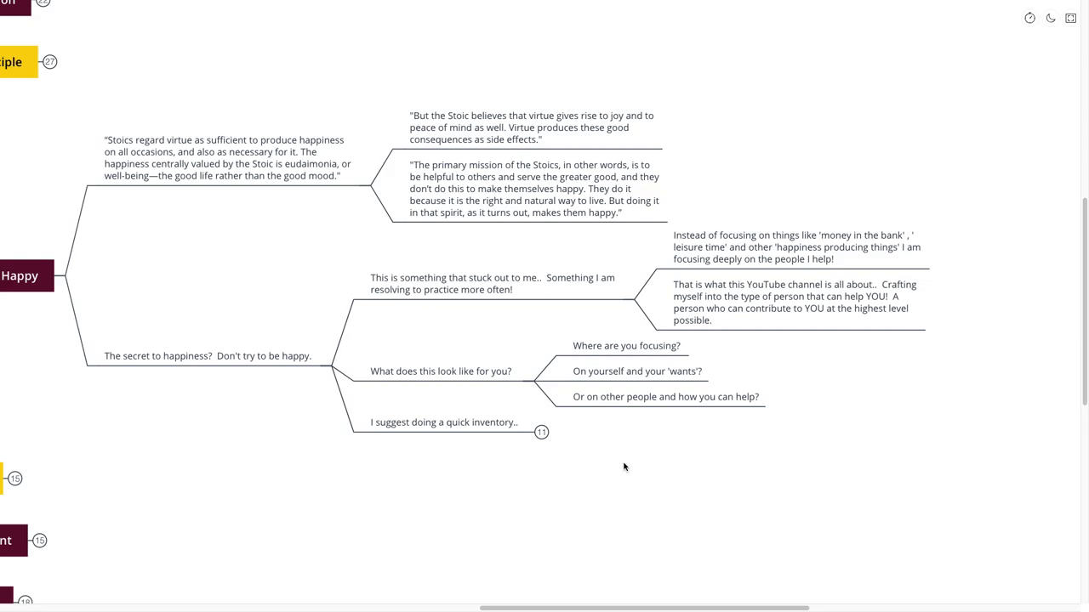
mouse_move(615, 487)
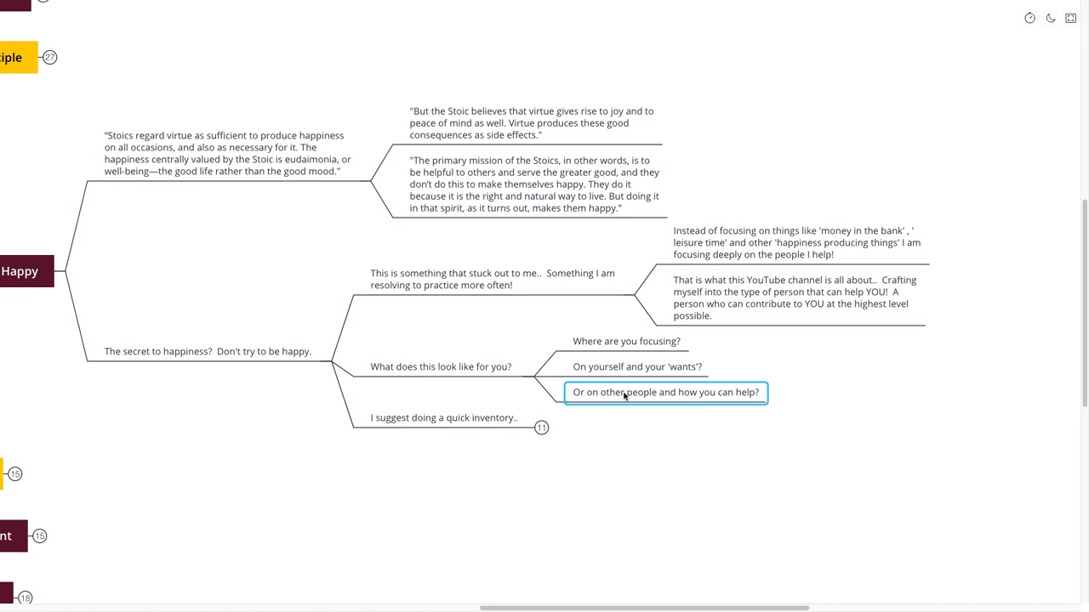
Step: Browse the mission quote and 'Or on other people', then expand the quick inventory note into its three steps
click(534, 184)
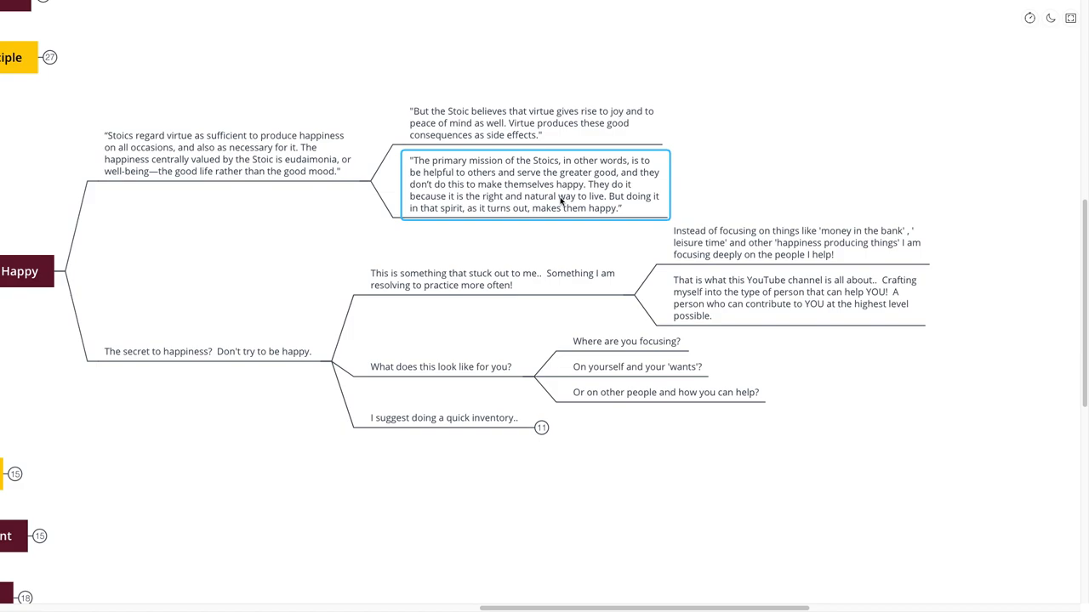
click(665, 392)
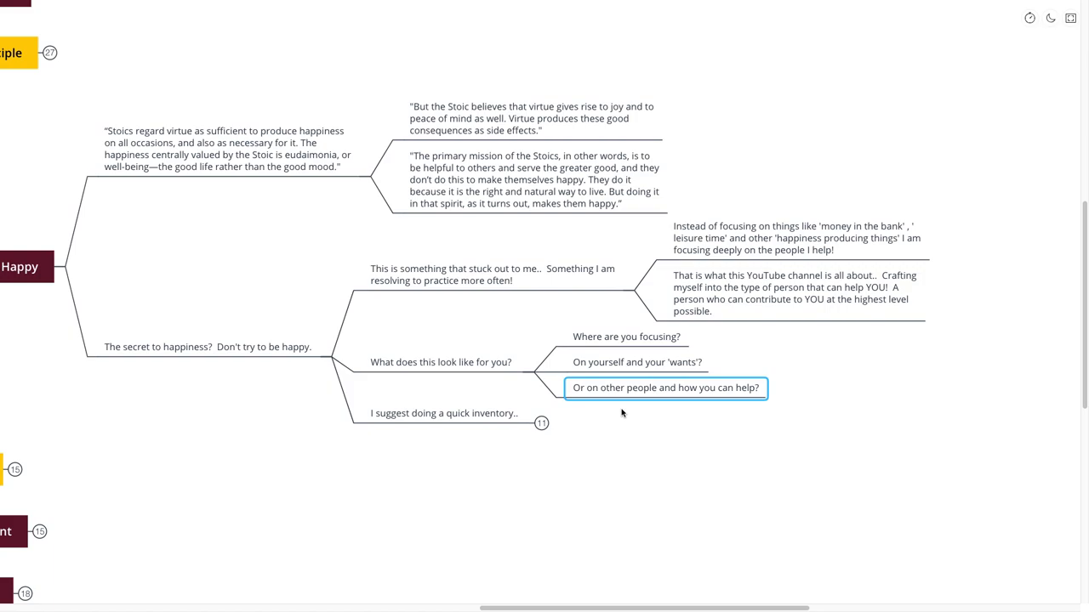
click(621, 424)
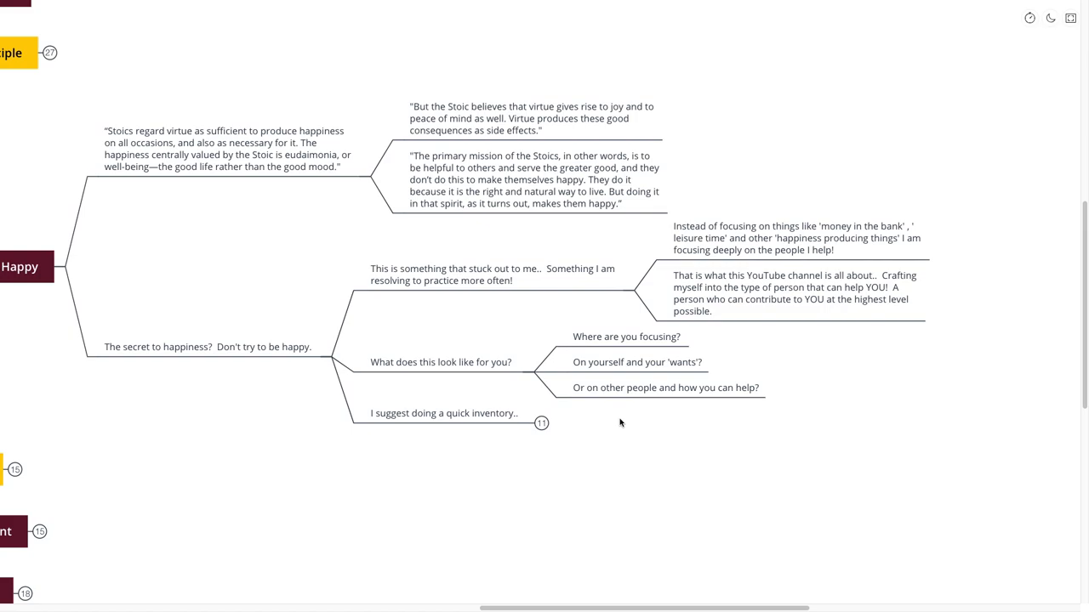
click(541, 422)
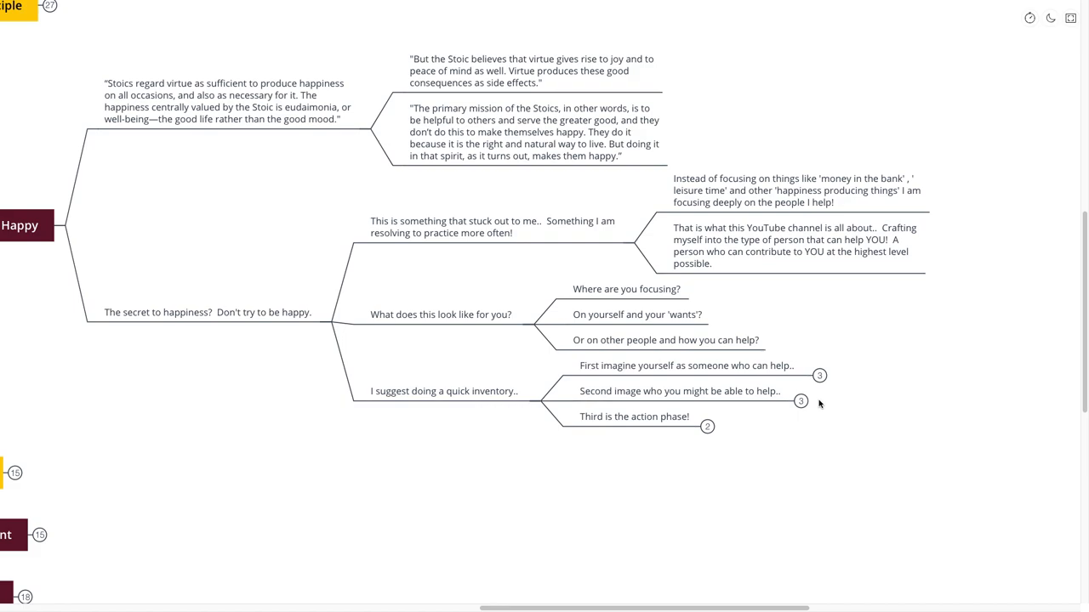
Step: Expand the three inventory steps: skills/energy/focus, who/needs/where, and the action-phase notes
click(820, 376)
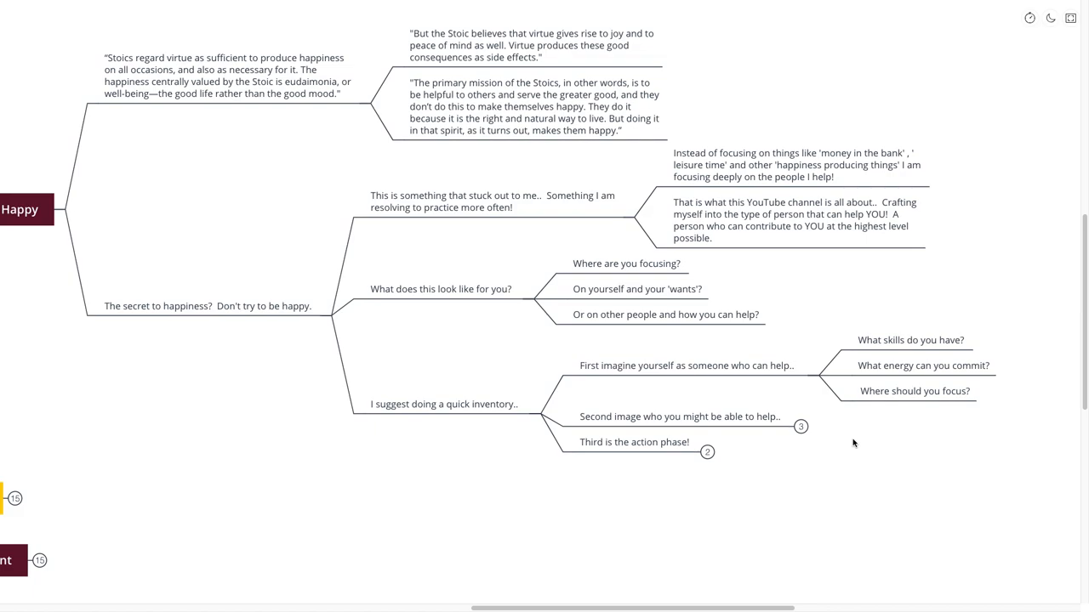
mouse_move(837, 447)
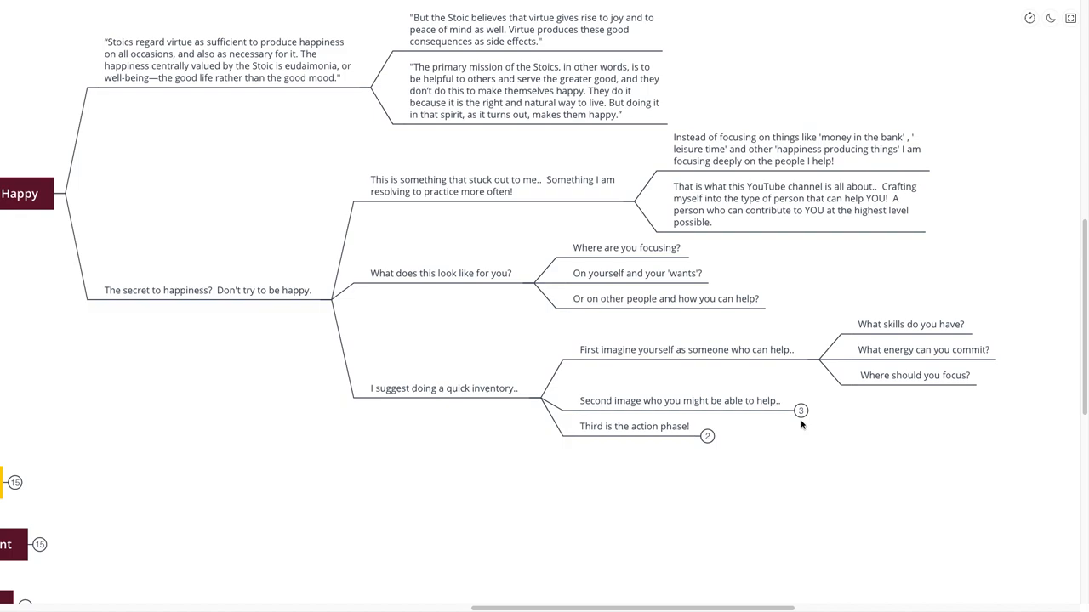
click(799, 410)
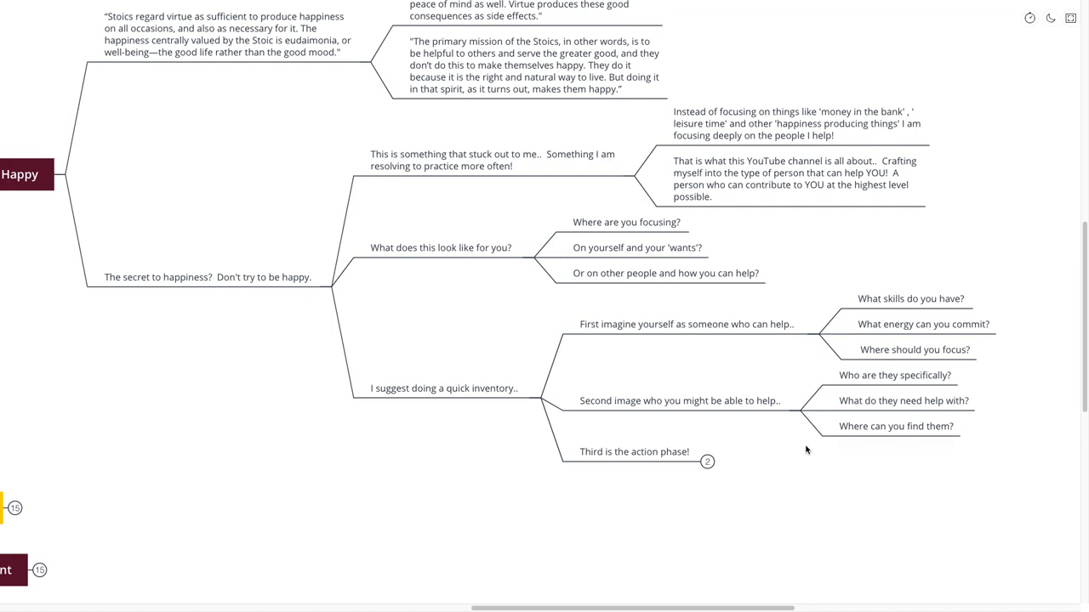
click(707, 461)
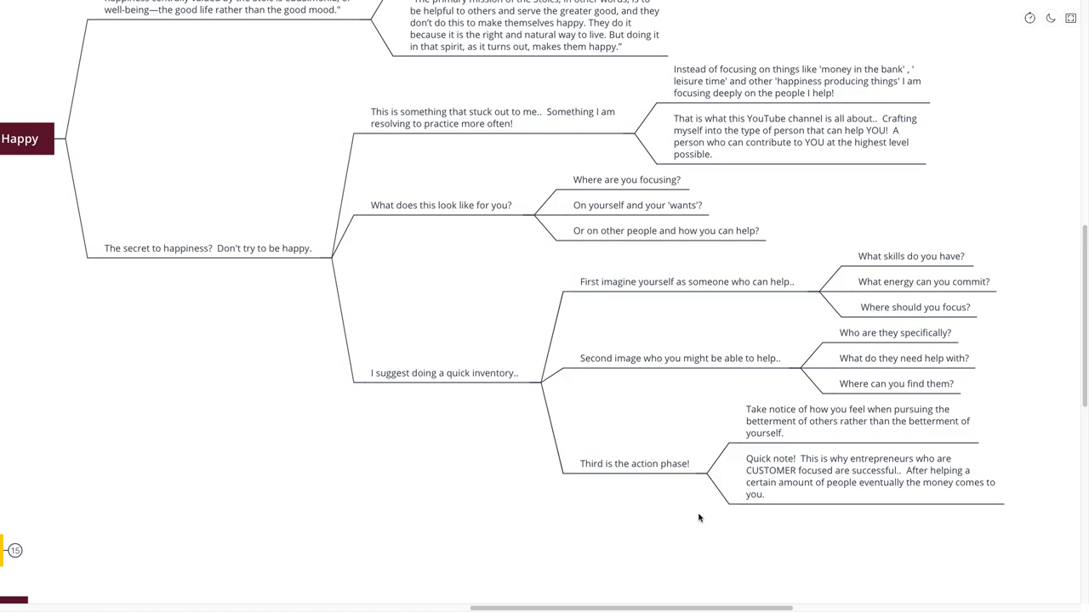
mouse_move(700, 517)
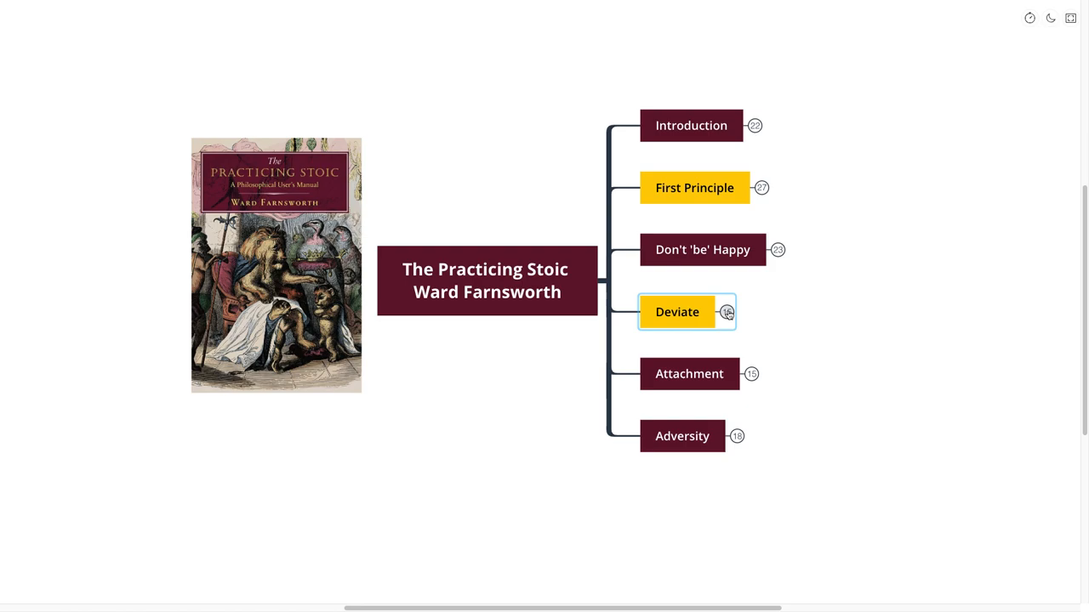
Step: Expand Deviate, its conformity quote's passages, and the note about doing something different
click(728, 312)
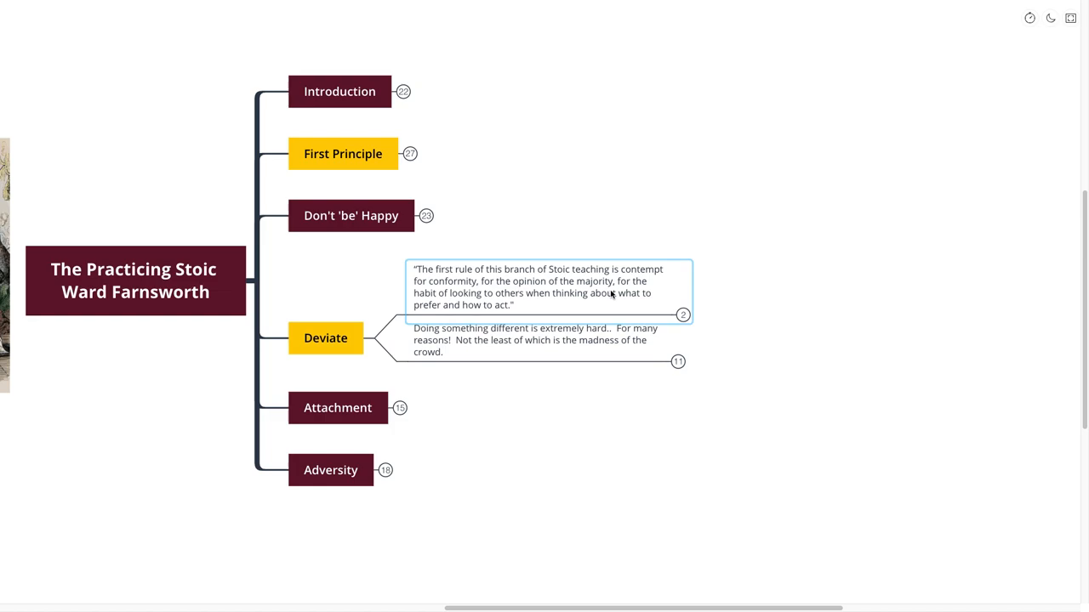
mouse_move(603, 307)
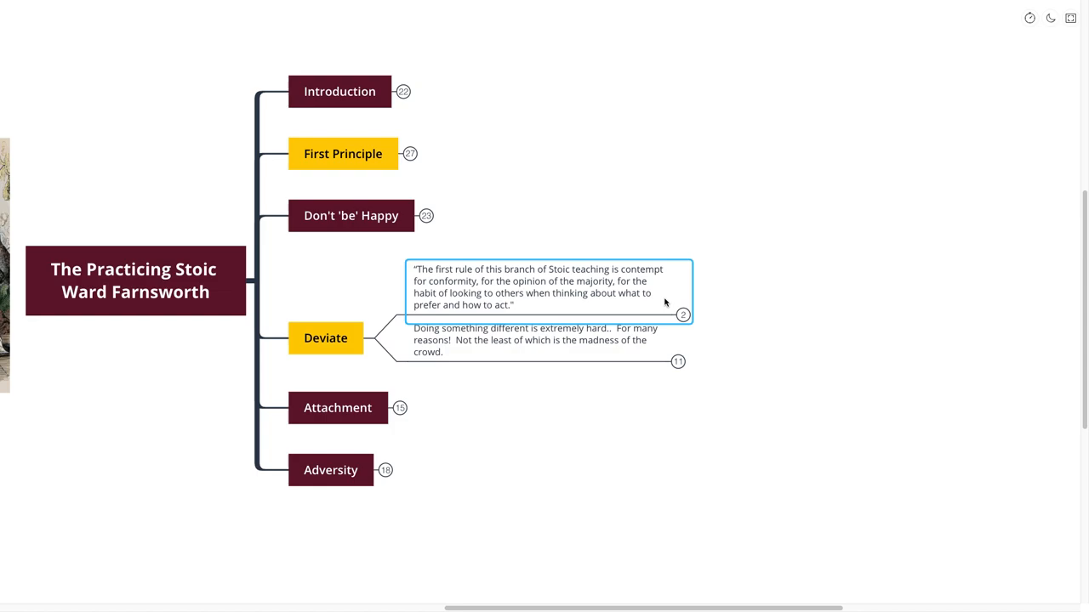
click(684, 315)
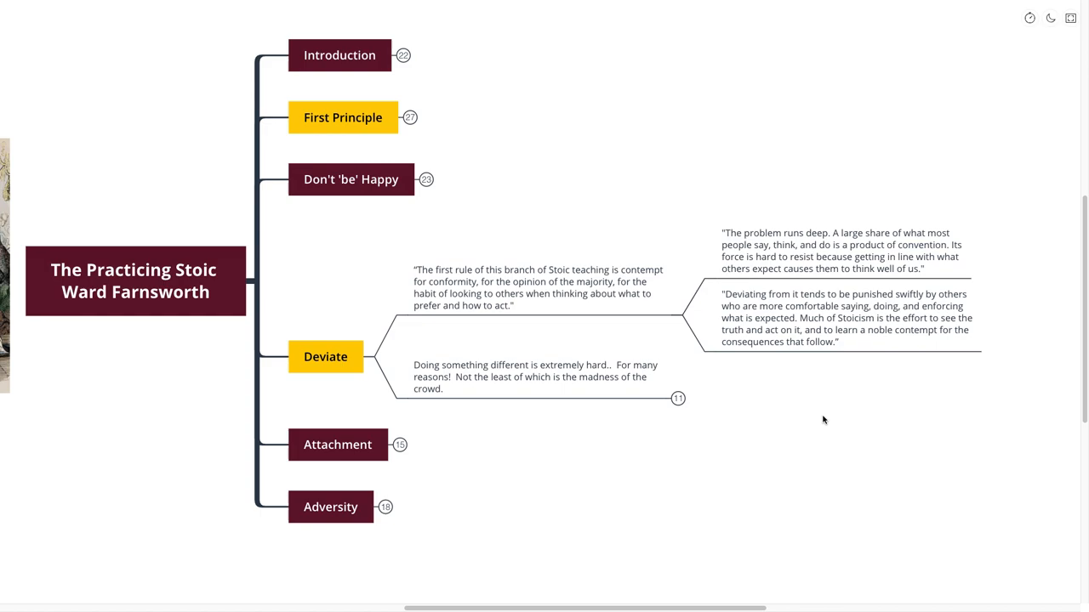
mouse_move(810, 414)
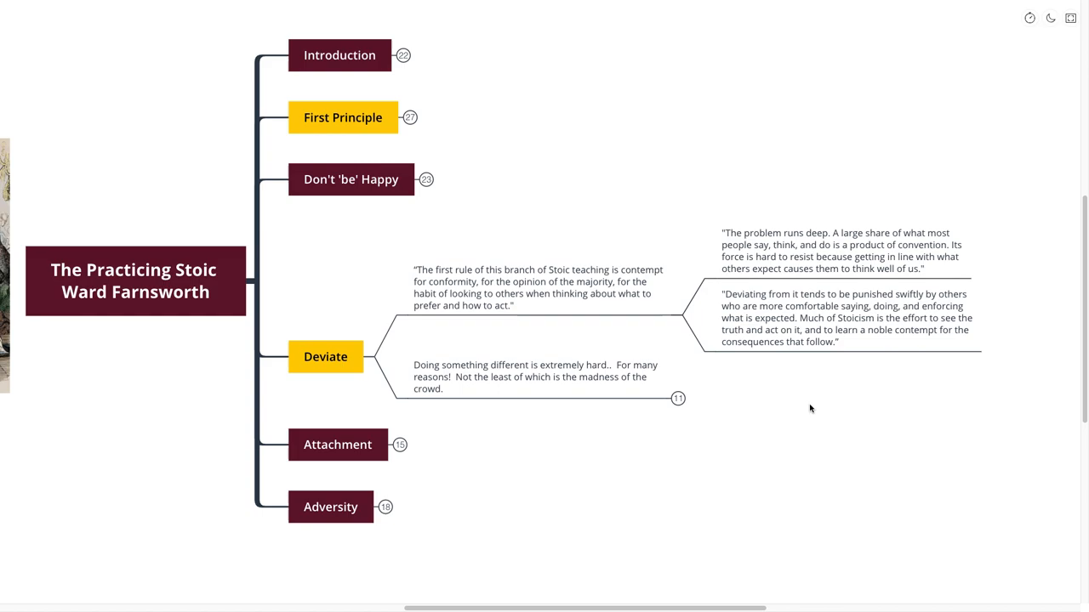
mouse_move(799, 415)
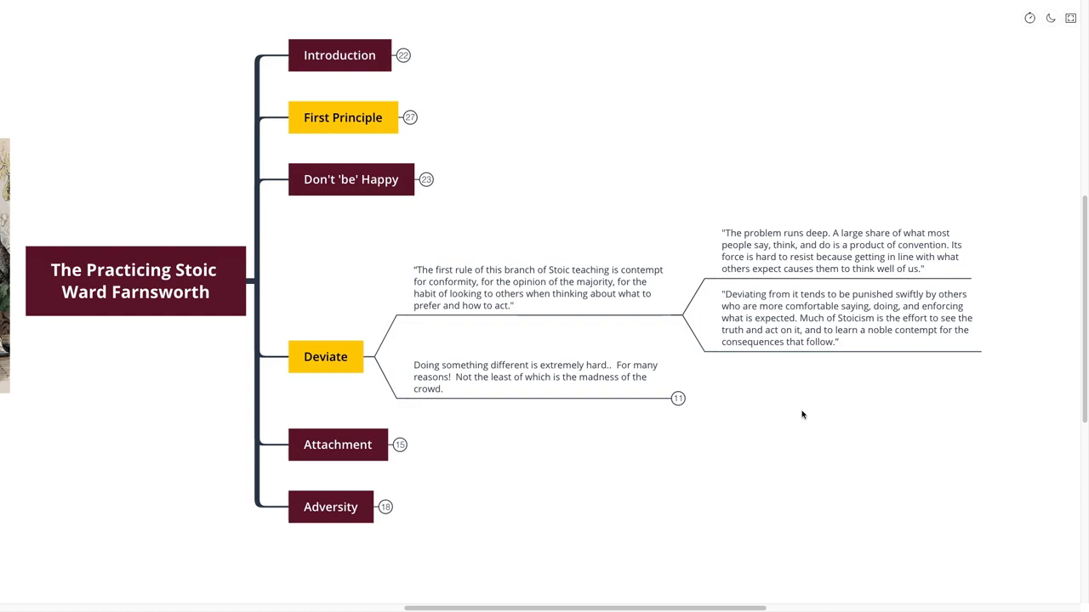
scroll(up, 3)
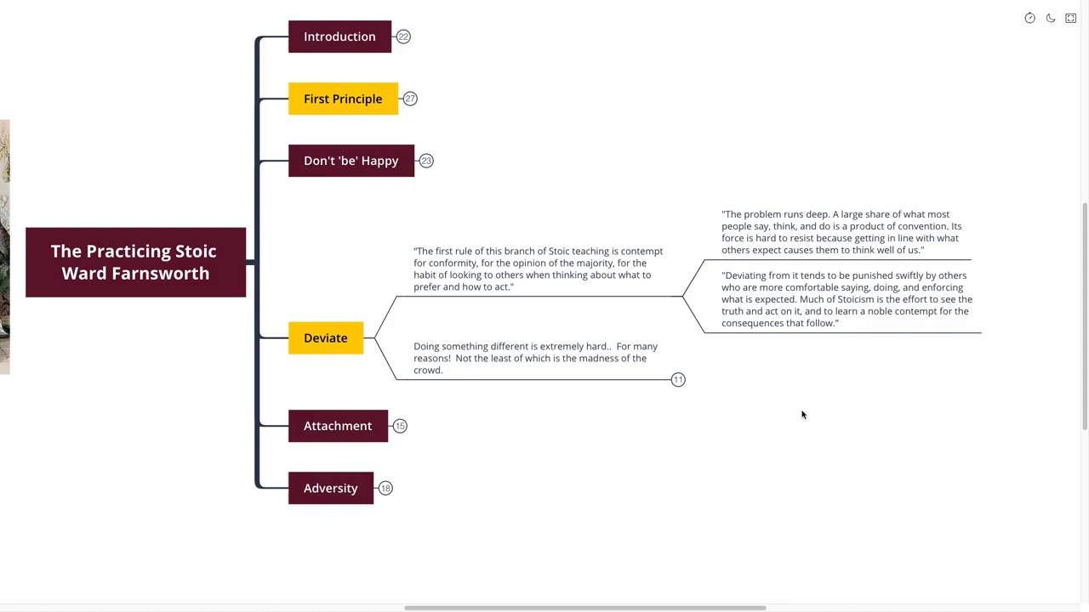
mouse_move(789, 410)
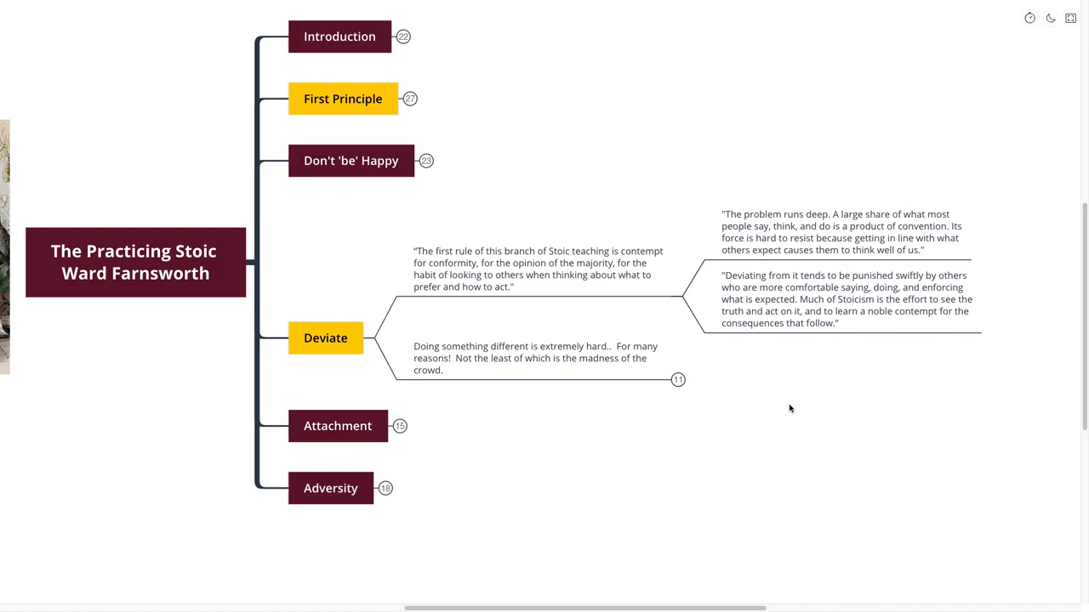
click(546, 357)
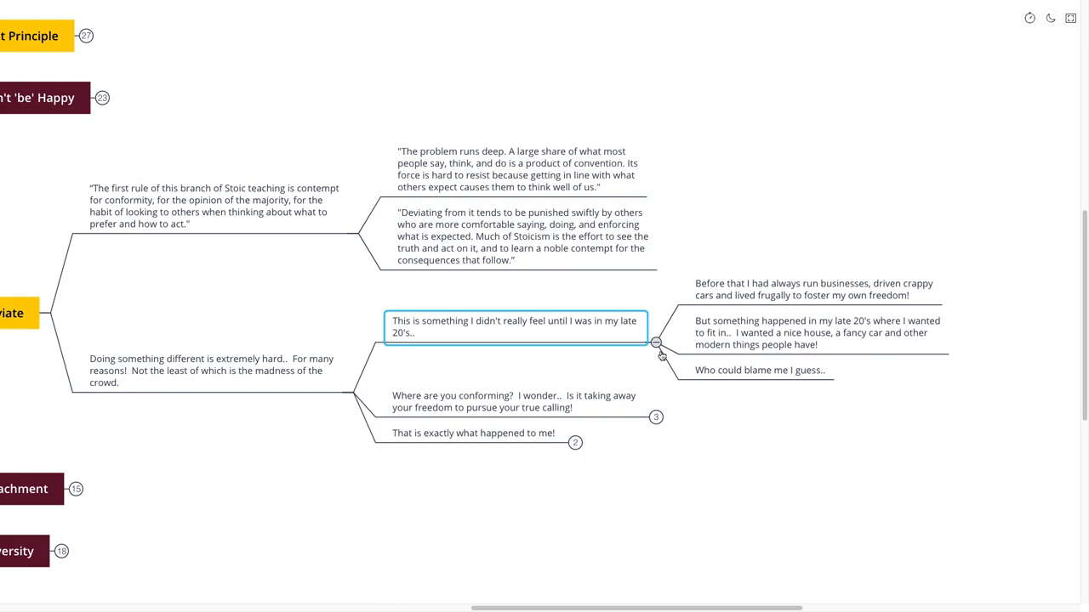
Step: Reveal the replies under the 'Where are you conforming?' question beneath Deviate
click(772, 428)
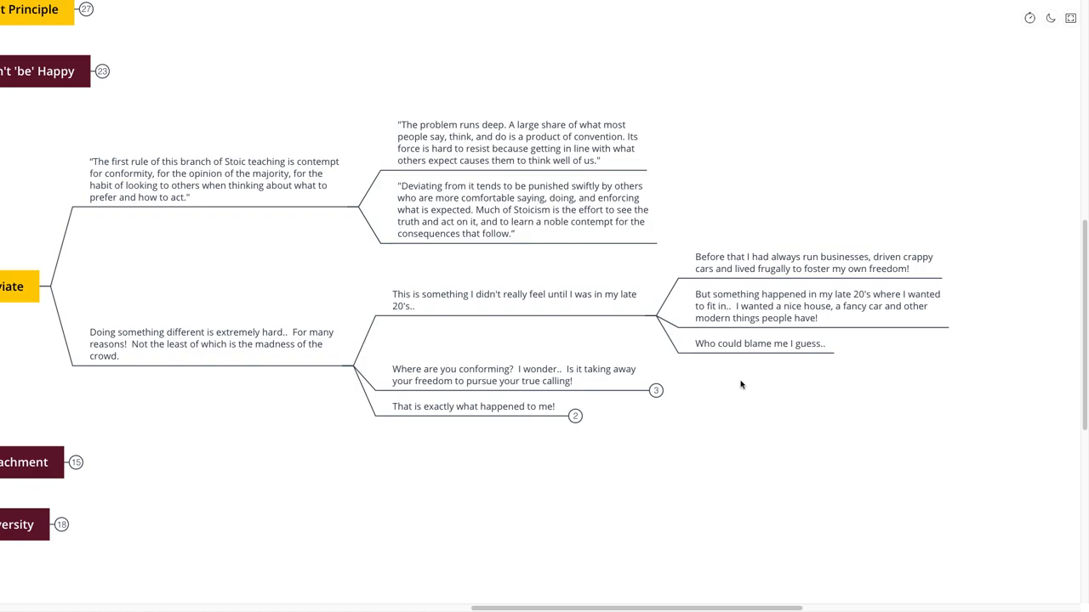
click(519, 373)
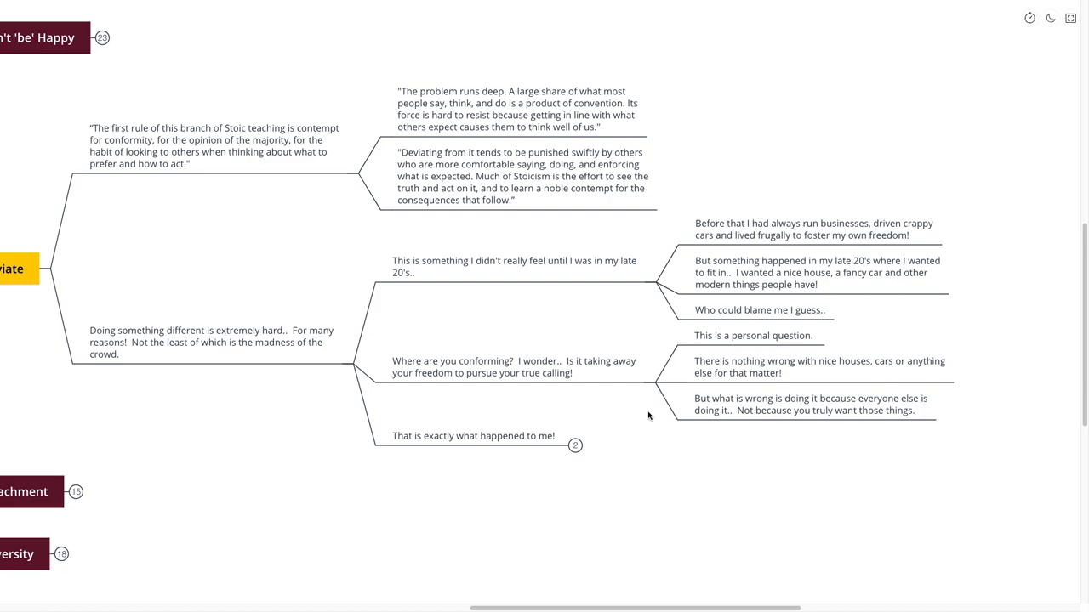
scroll(up, 3)
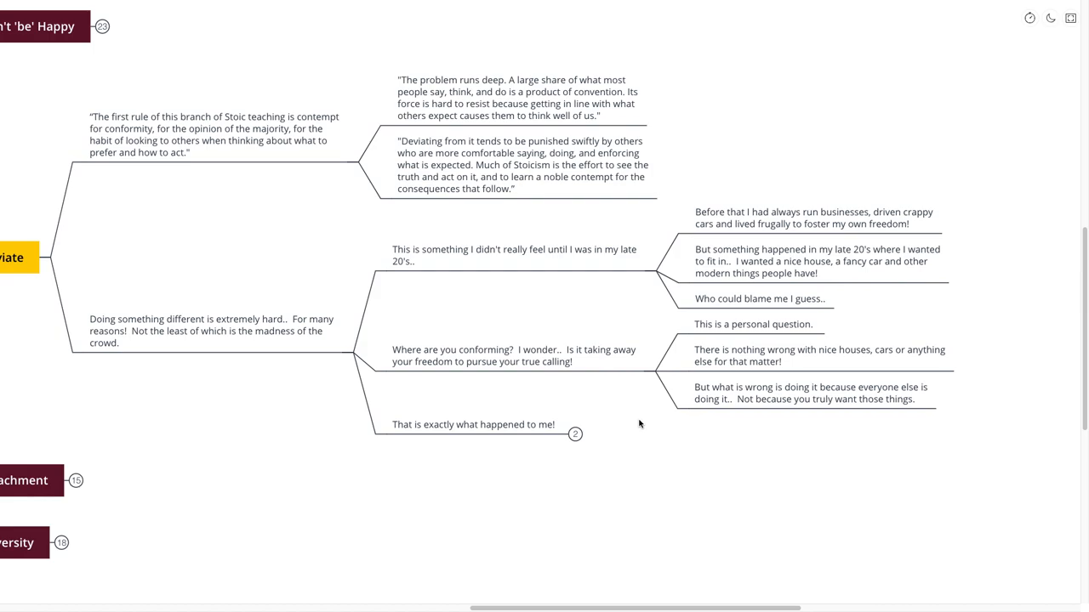
scroll(up, 3)
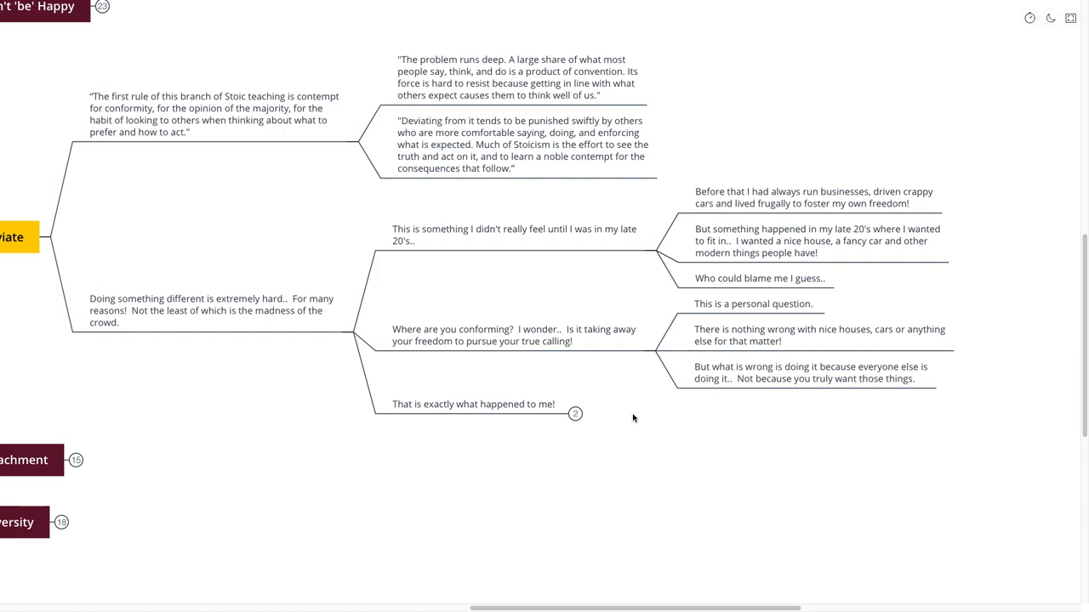
Step: Reveal the replies under 'That is exactly what happened to me!', then move on toward Attachment
click(575, 415)
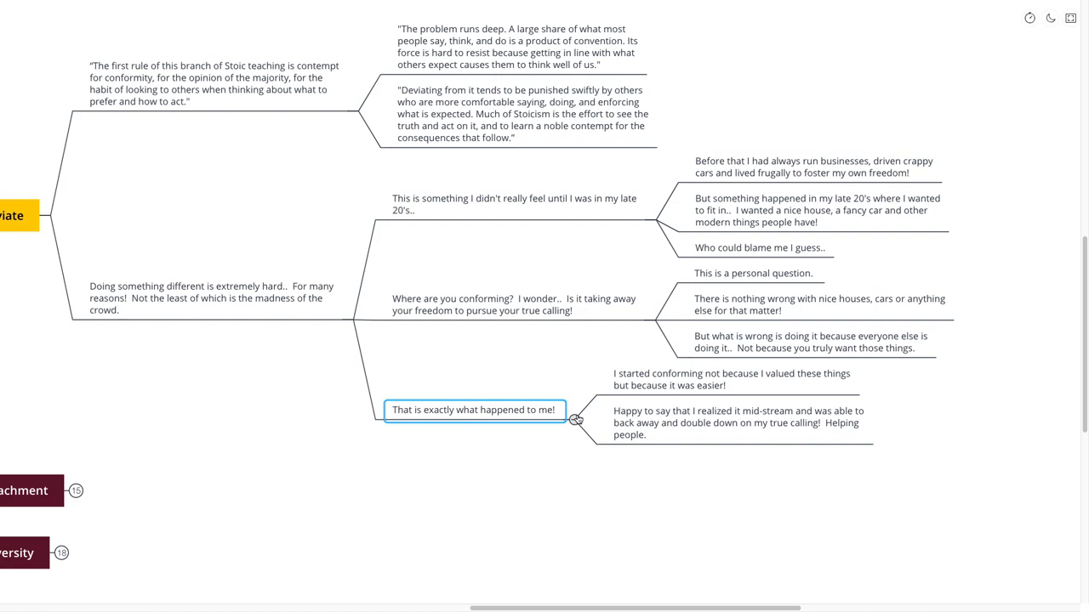
click(554, 435)
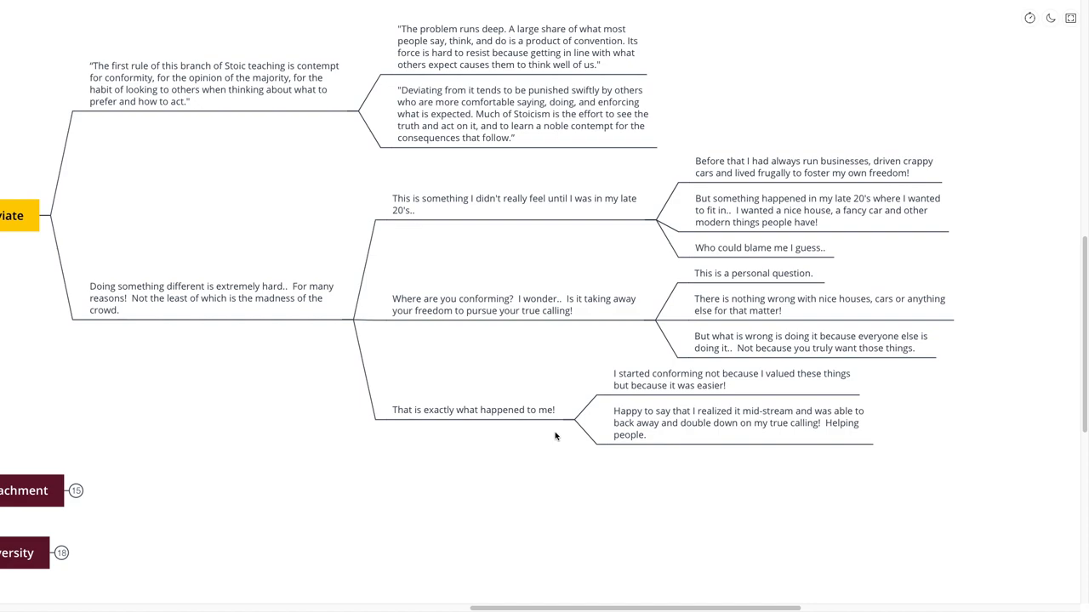
click(513, 303)
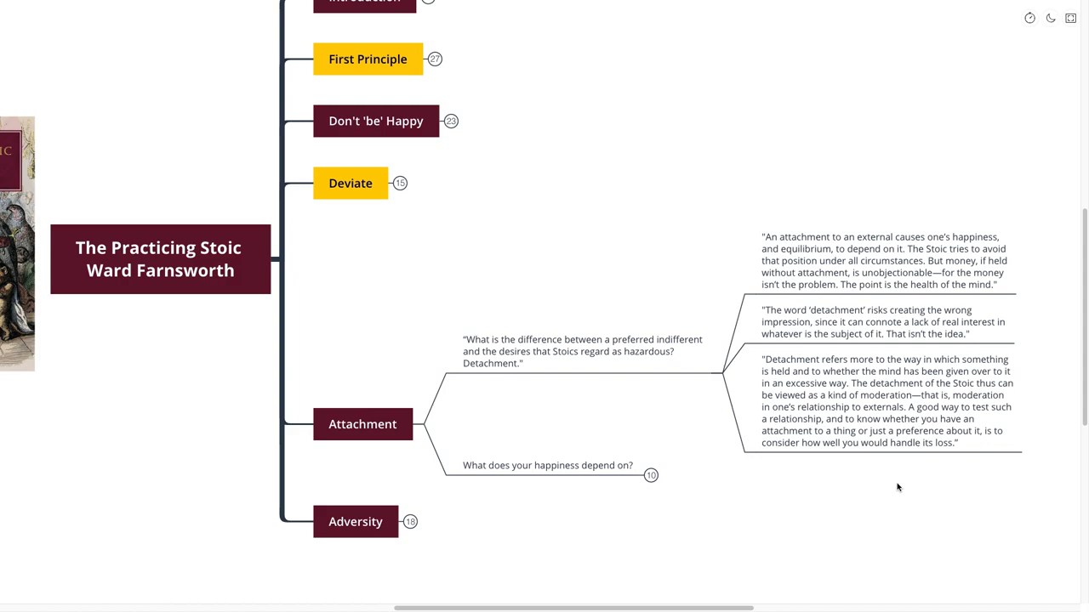
Step: Expand 'What does your happiness depend on?' and the note on how the Stoic would view these things
scroll(up, 3)
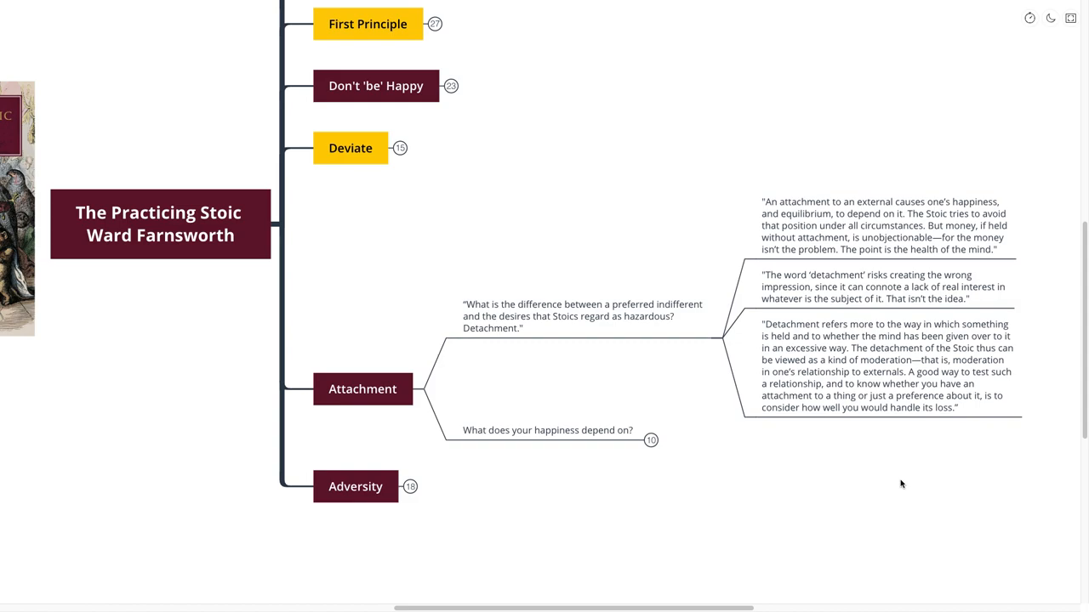
scroll(up, 3)
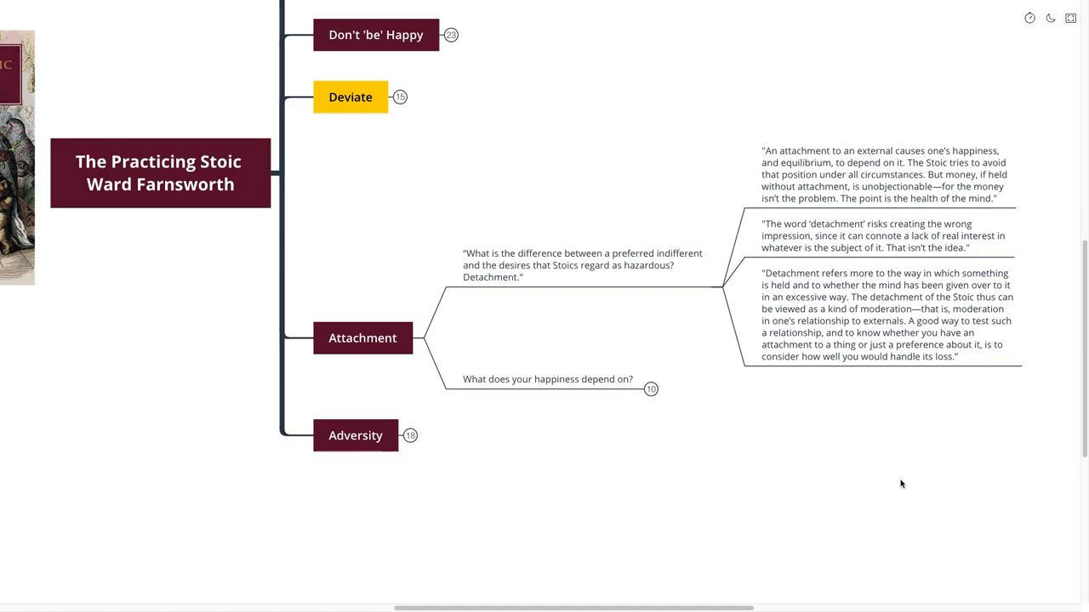
click(547, 380)
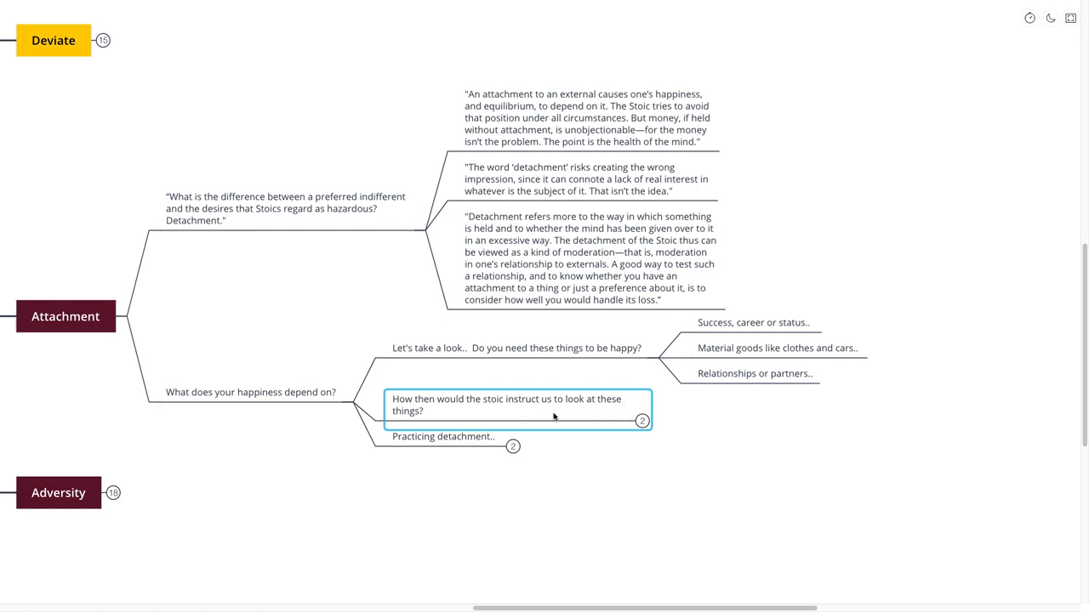
click(641, 420)
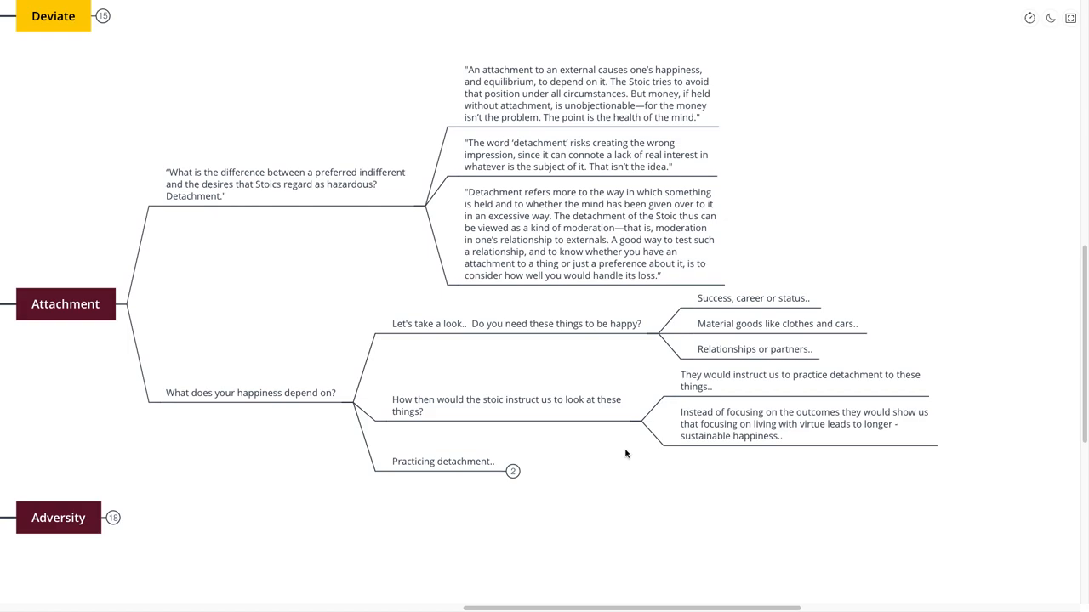
click(589, 233)
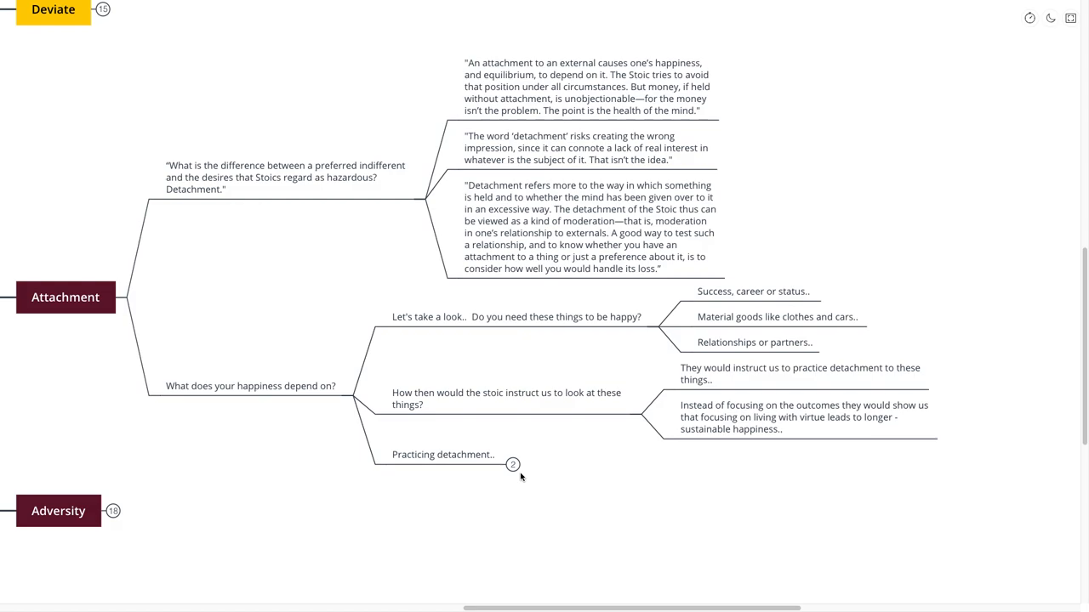
Step: Reveal the two questions under 'Practicing detachment' about losing what makes you happy
click(514, 465)
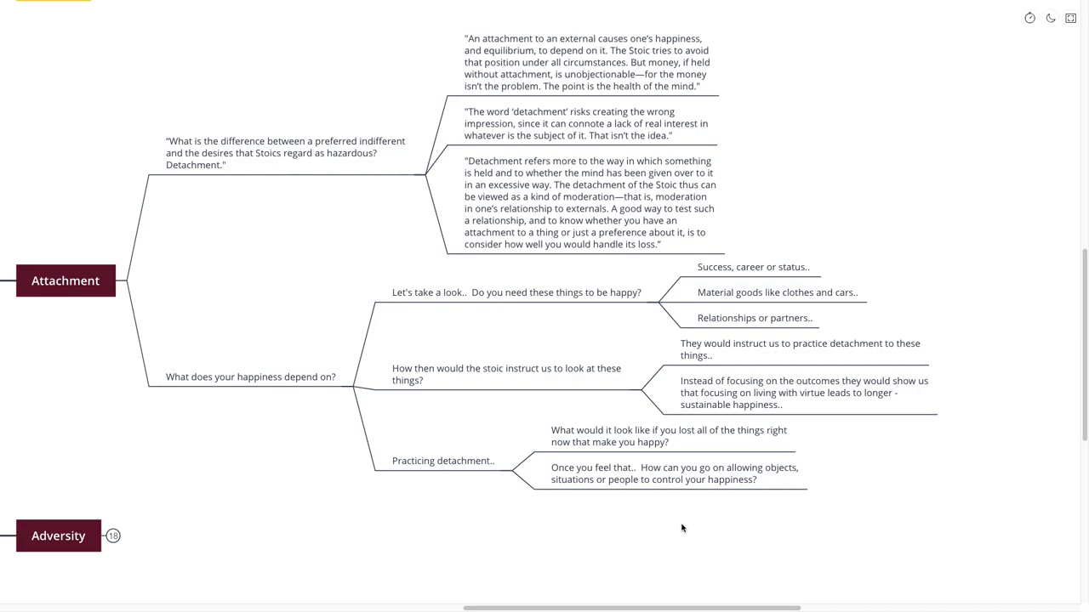
mouse_move(564, 517)
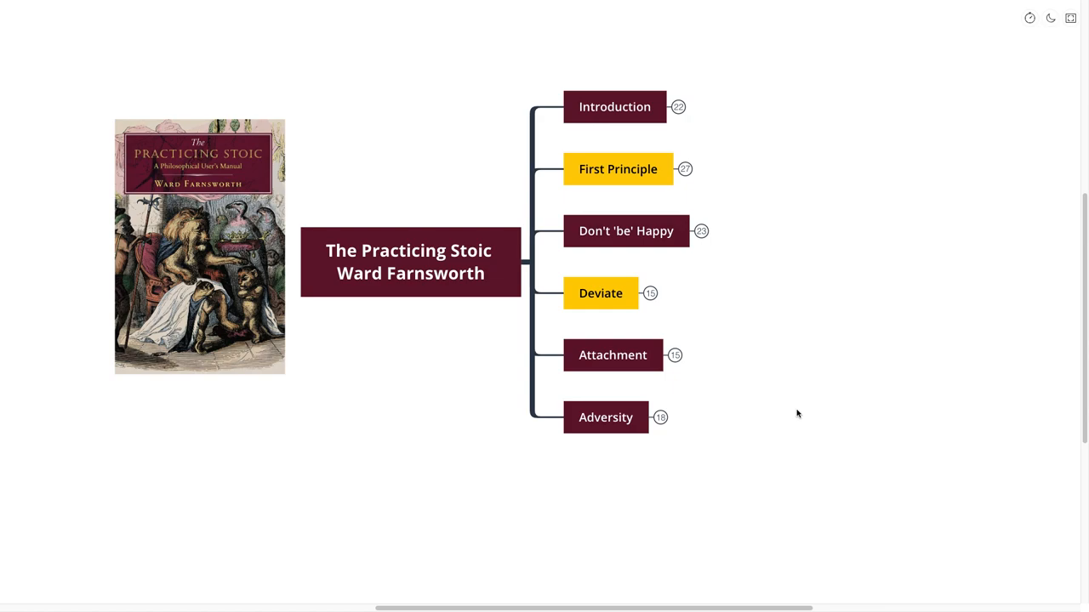
Step: Expand Adversity and its opening Stoic quote into the two passages on reversal and hardship
scroll(down, 3)
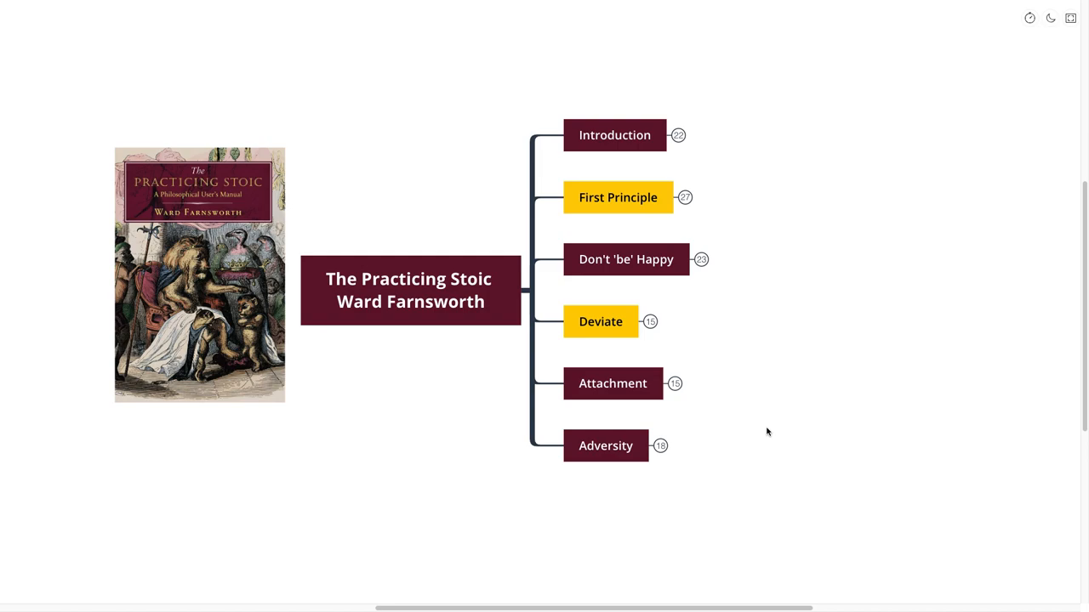
click(605, 445)
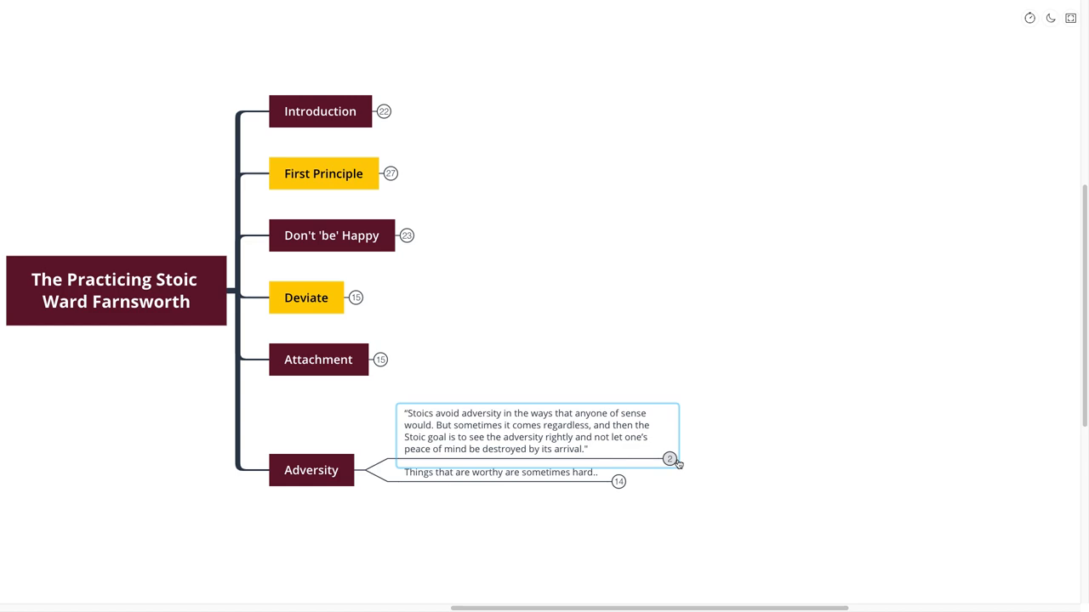
click(670, 459)
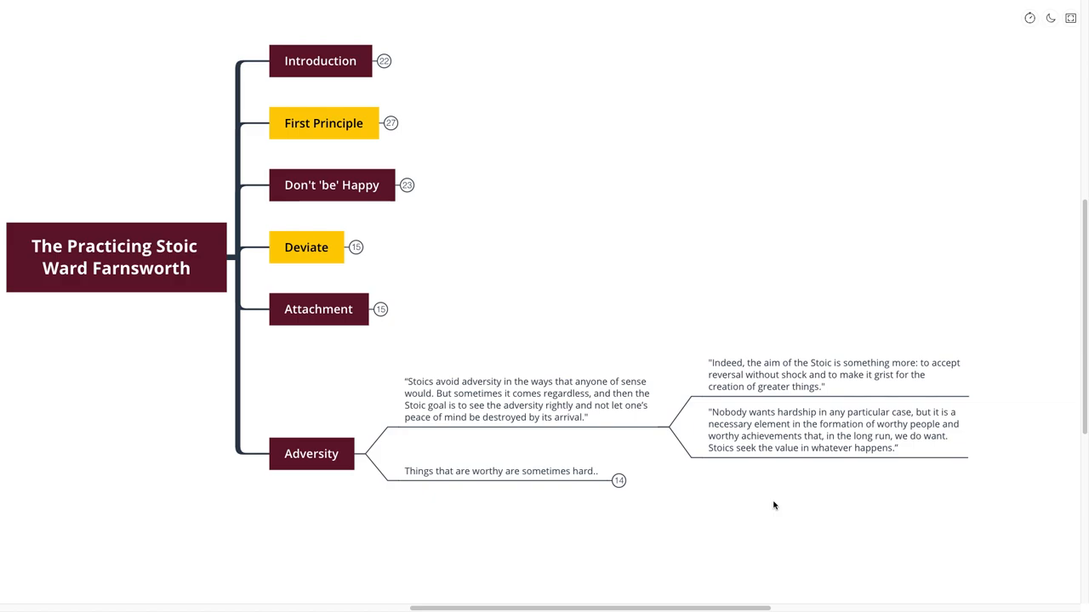
Step: Expand 'Things that are worthy are sometimes hard' into virtue-living steps and Ward's point
scroll(up, 3)
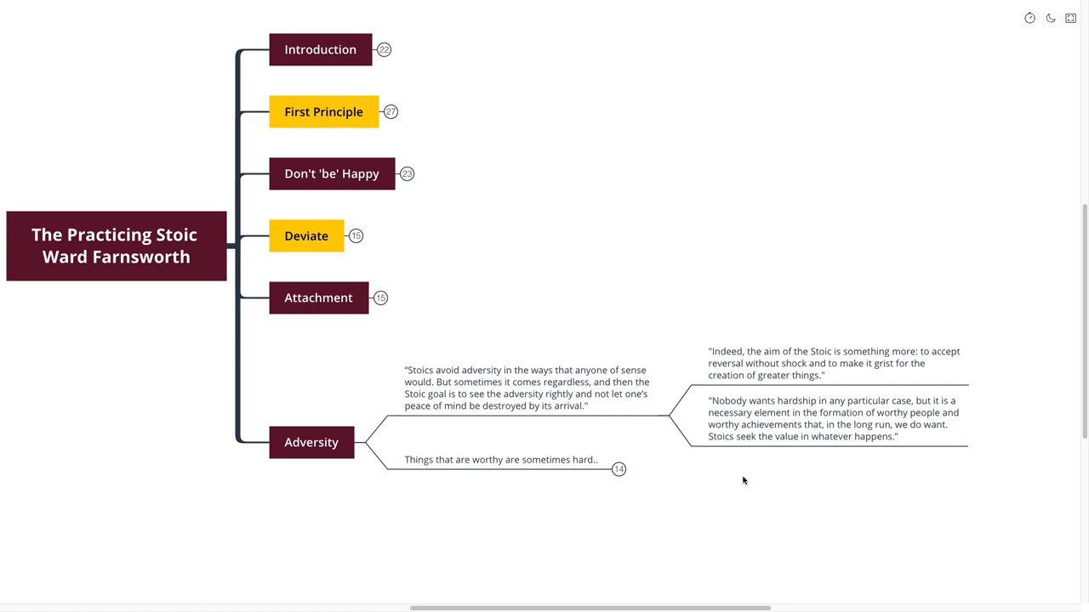
scroll(up, 3)
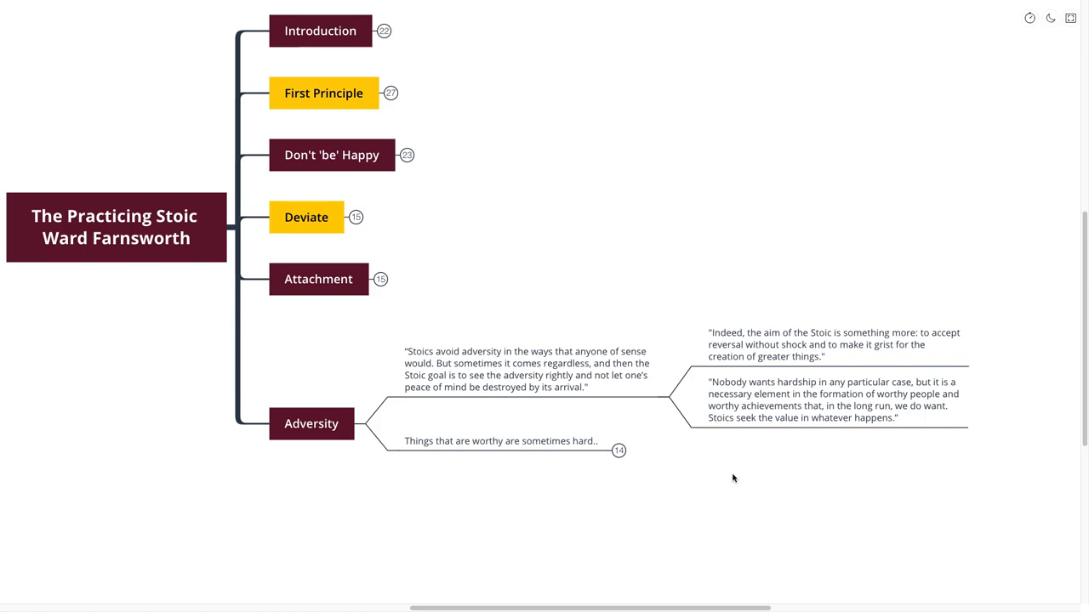
click(500, 440)
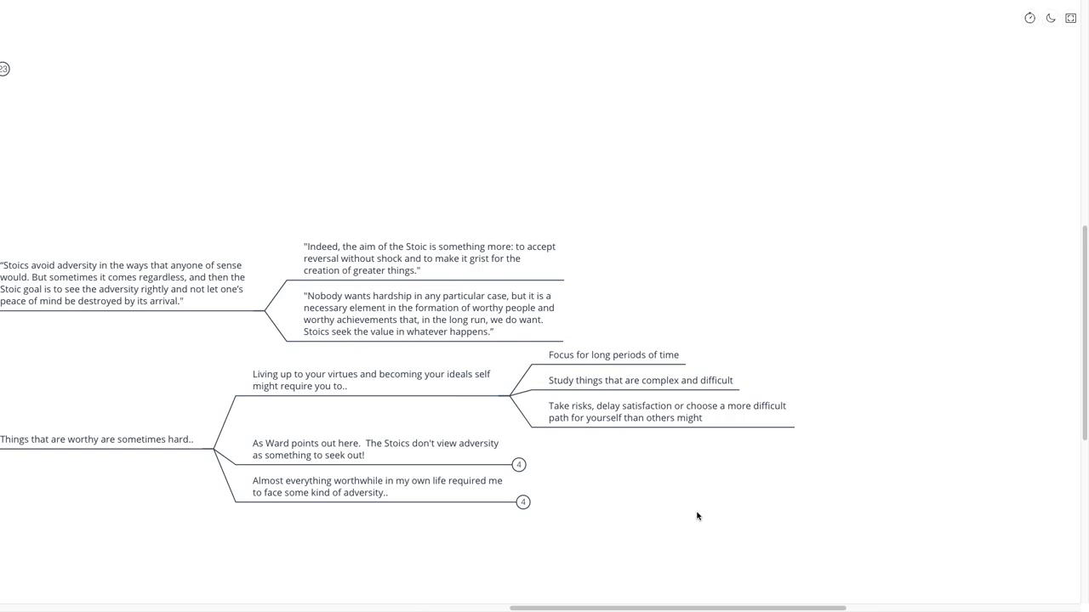
scroll(down, 3)
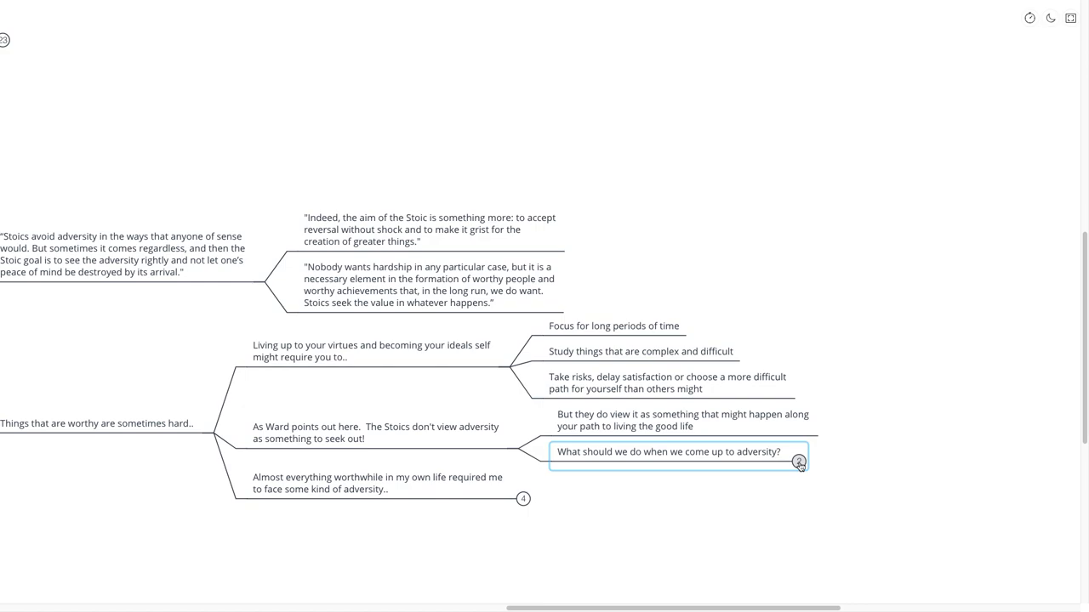
Step: Reveal the answers on facing adversity, then fold Adversity back to the six main topics
click(800, 461)
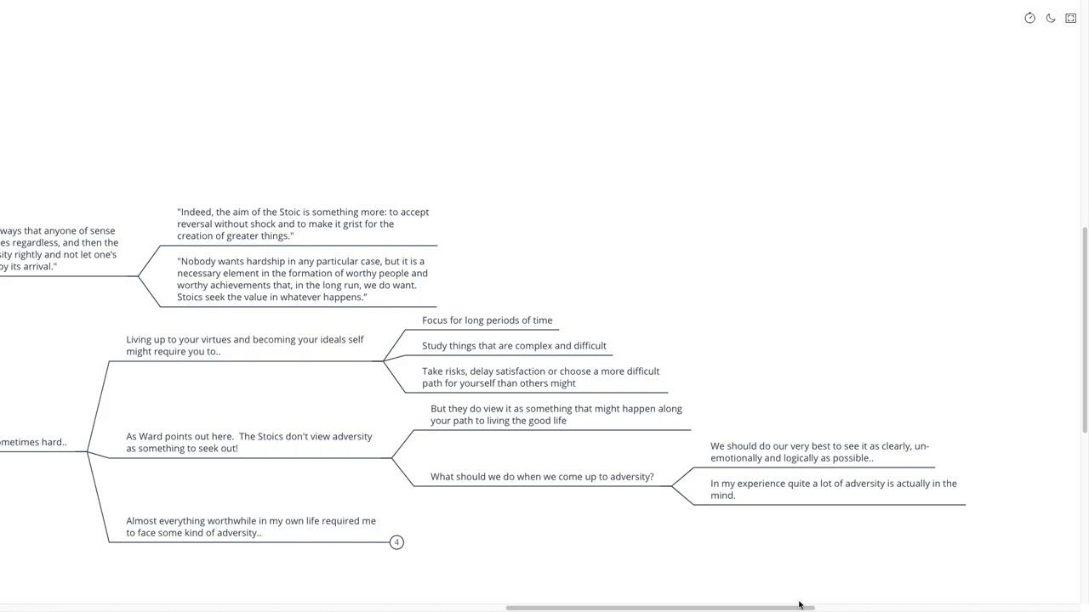
mouse_move(750, 522)
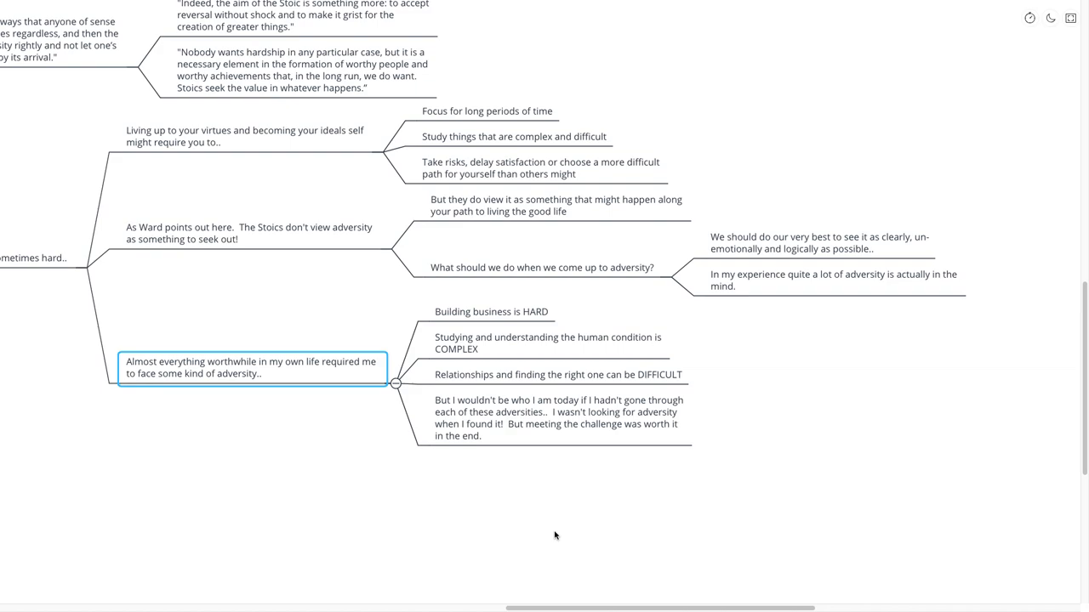
mouse_move(524, 508)
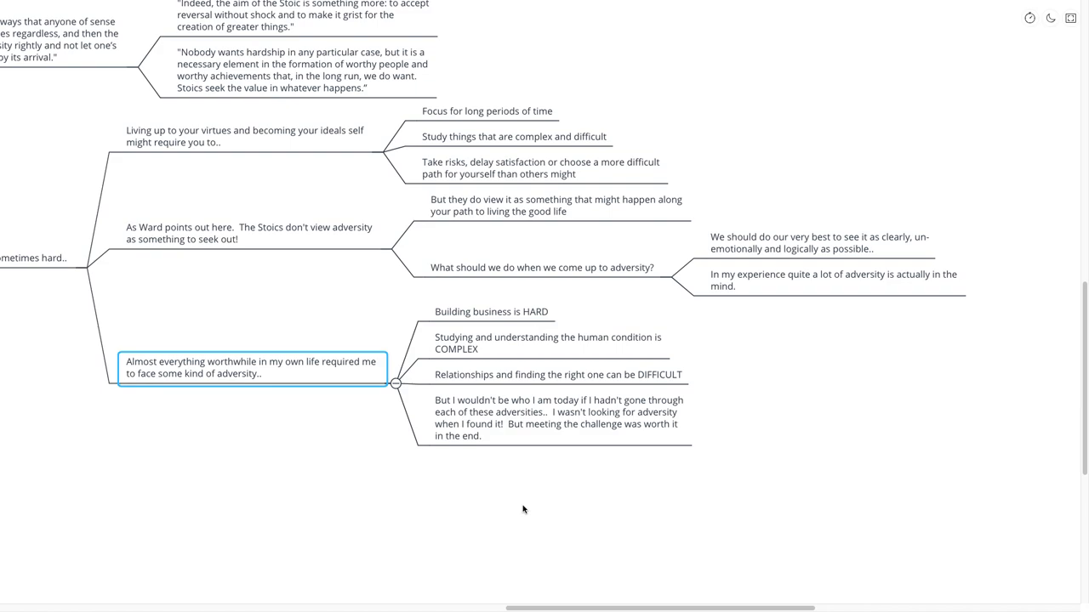
mouse_move(756, 592)
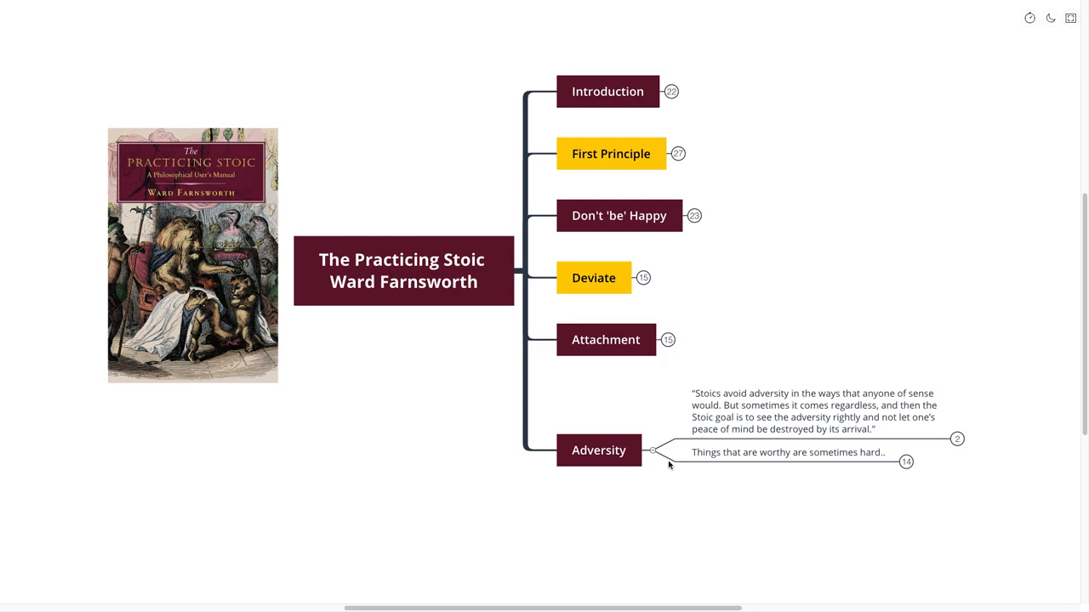
click(650, 451)
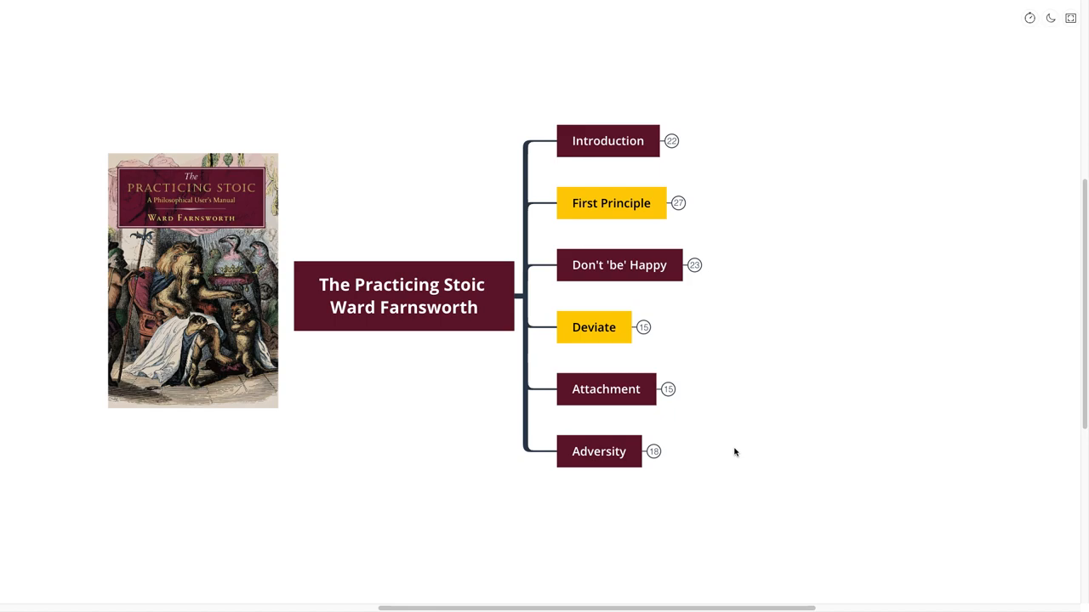